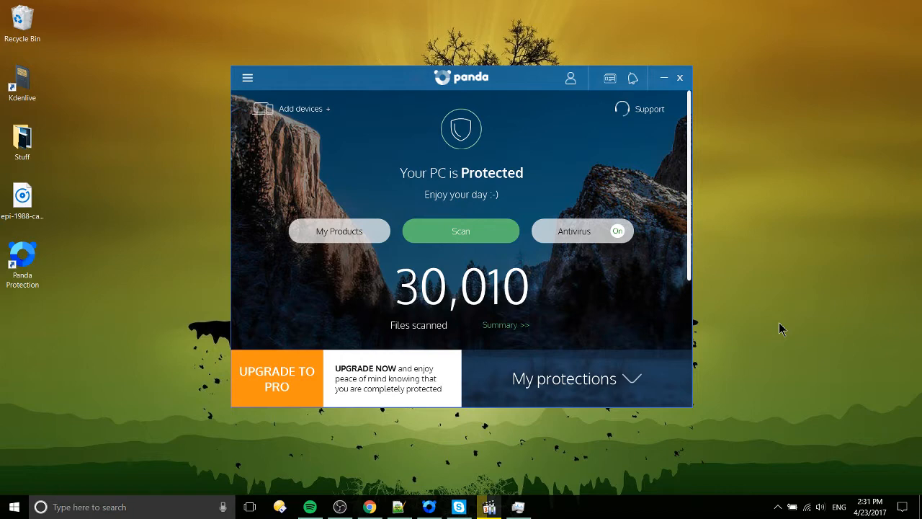
{"action": "mouse_move", "coordinate": [684, 238]}
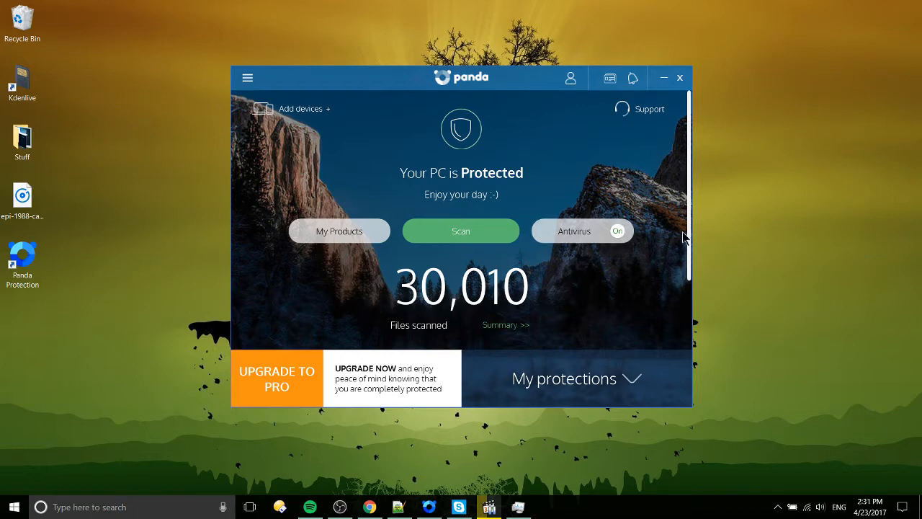
- Review the Antivirus settings panel from the menu, then bring up Panda's Security news VPN article
{"action": "scroll", "scroll_direction": "down", "scroll_amount": 3}
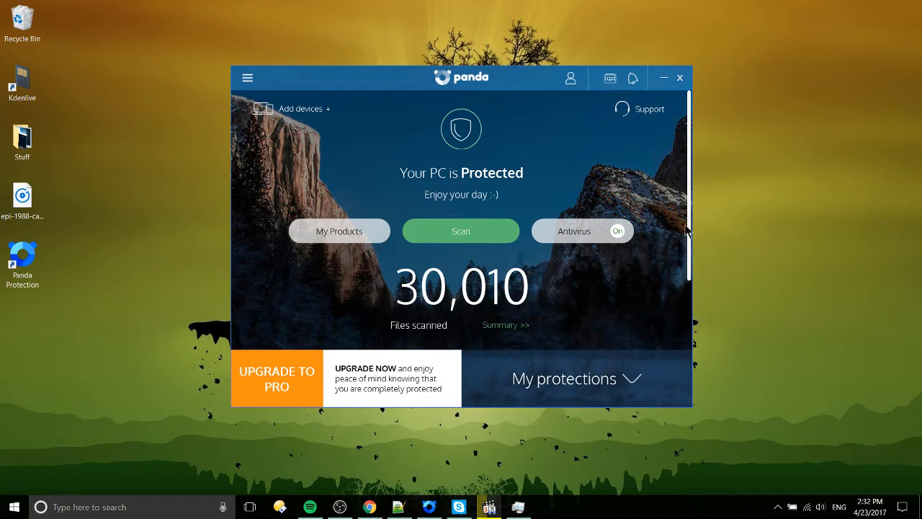
{"action": "mouse_move", "coordinate": [669, 242]}
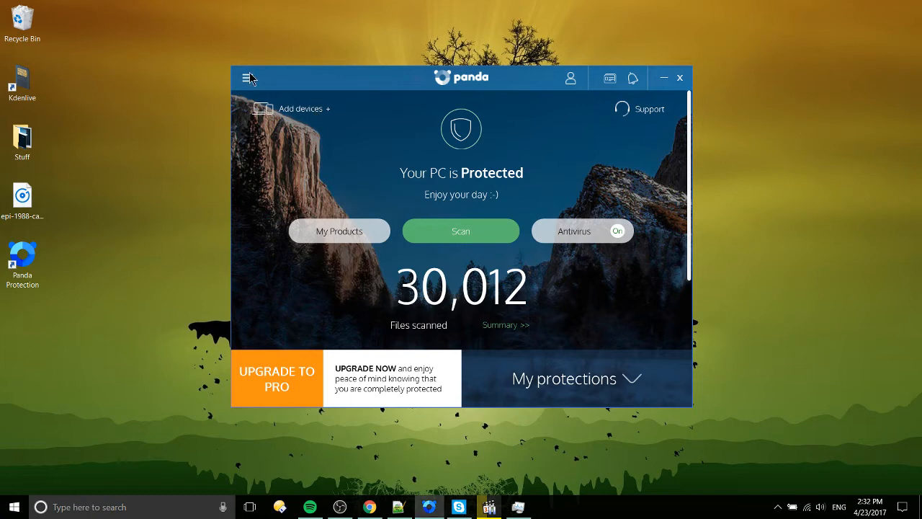
{"action": "left_click", "coordinate": [250, 78]}
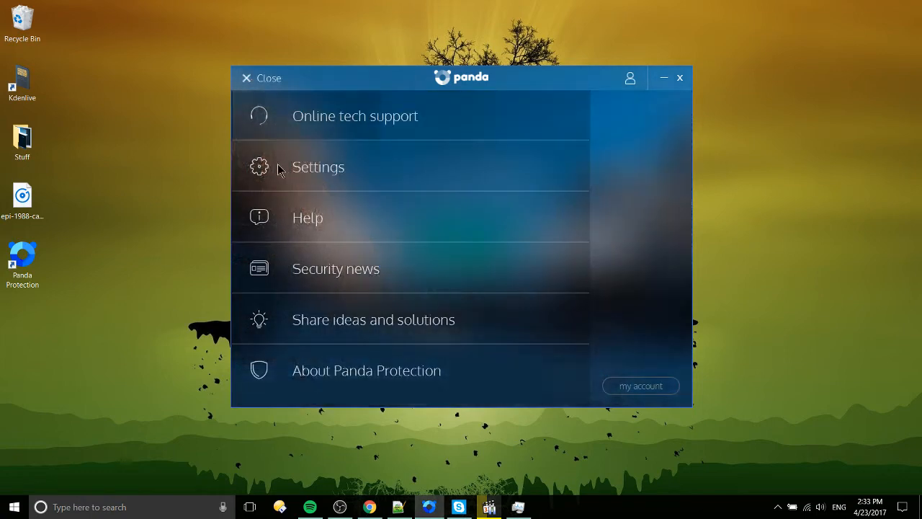
{"action": "left_click", "coordinate": [317, 167]}
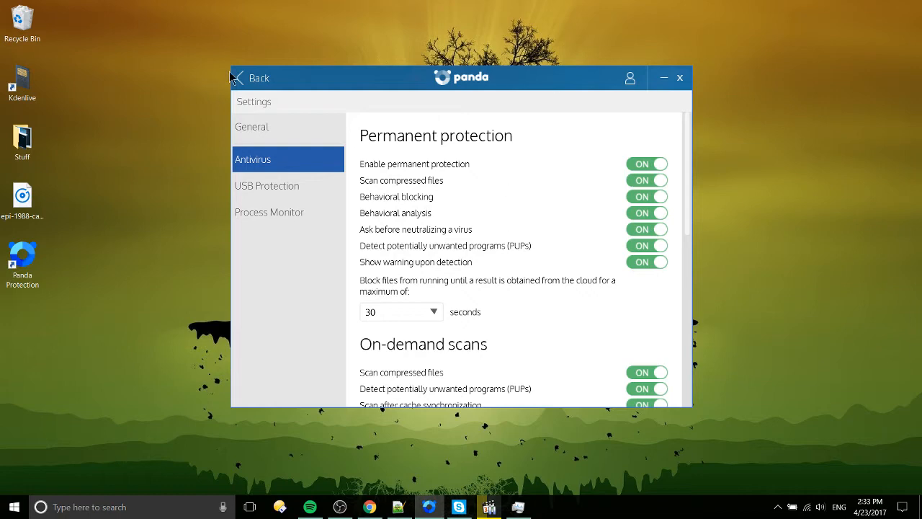
{"action": "left_click", "coordinate": [252, 78]}
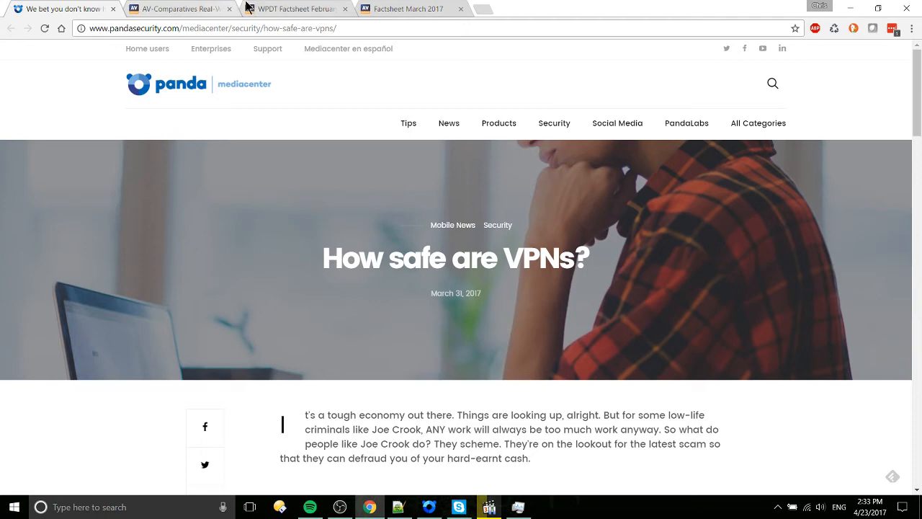
- Switch to the AV-Comparatives page and its February 2017 factsheet PDF with the protection chart
{"action": "left_click", "coordinate": [176, 9]}
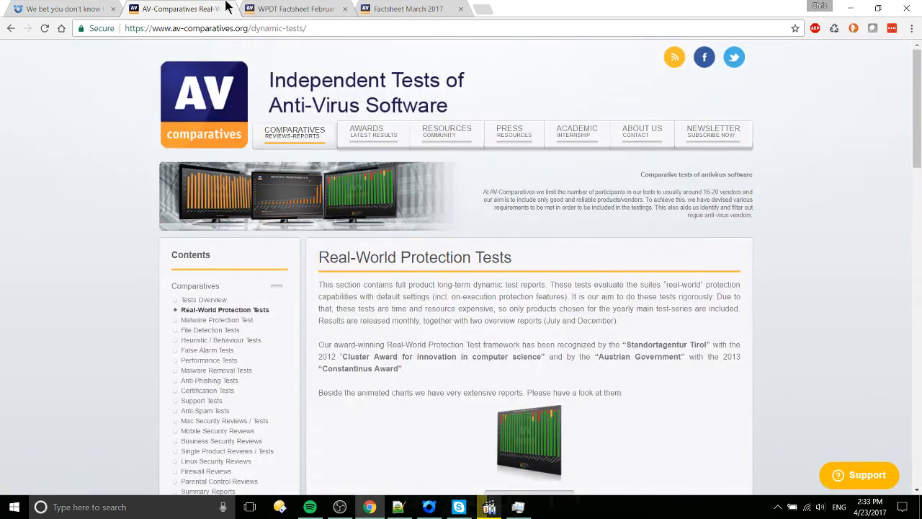
{"action": "left_click", "coordinate": [317, 29]}
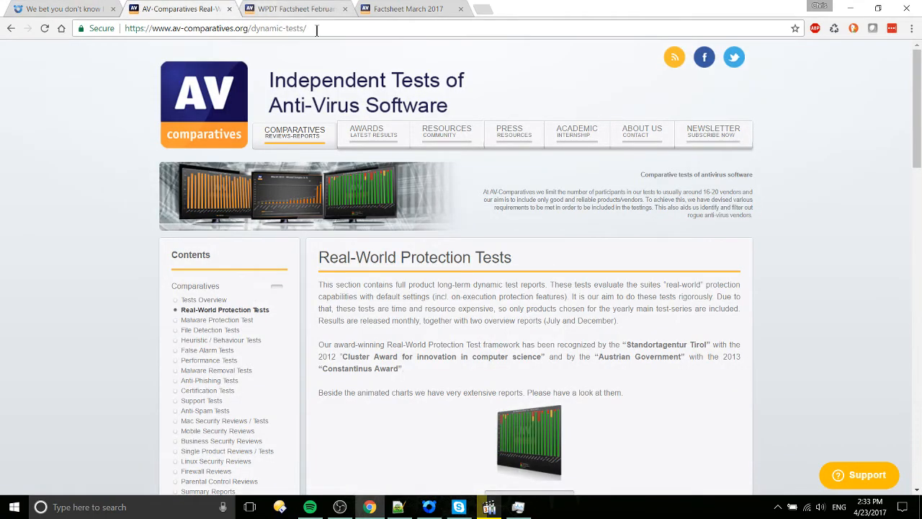
{"action": "scroll", "scroll_direction": "down", "scroll_amount": 3}
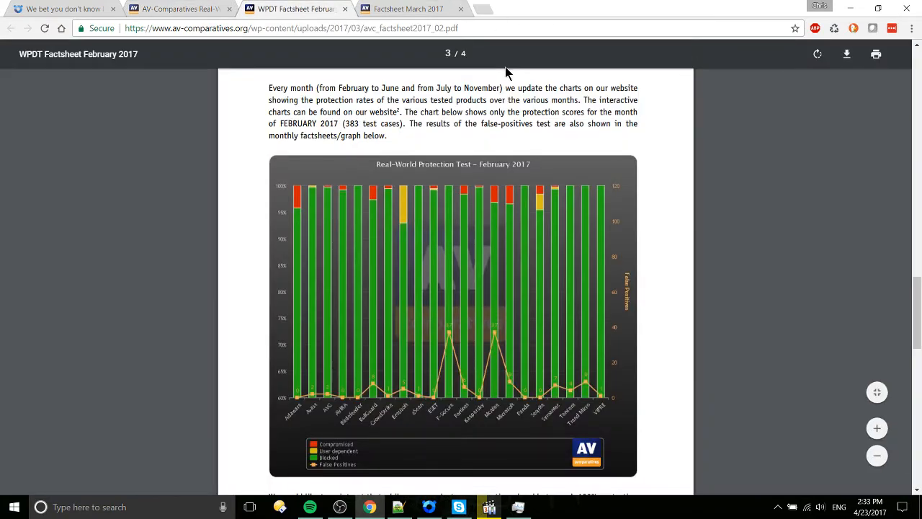
- Scroll the February 2017 factsheet until the full Real-World Protection chart and legend show
{"action": "left_click", "coordinate": [876, 428]}
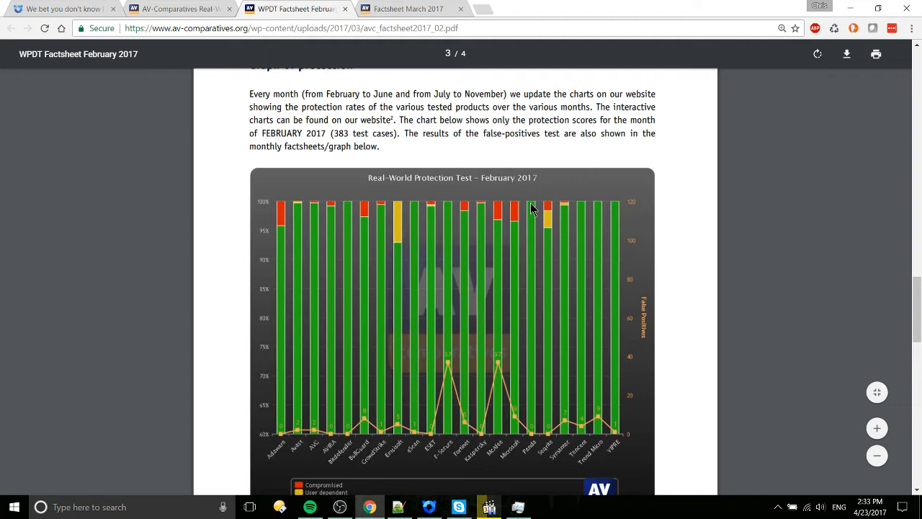
{"action": "mouse_move", "coordinate": [520, 210]}
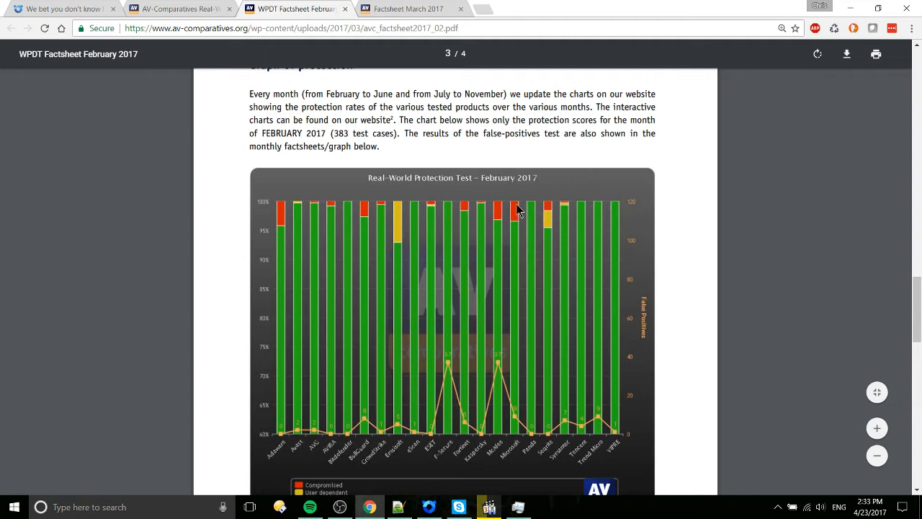
{"action": "scroll", "scroll_direction": "down", "scroll_amount": 3}
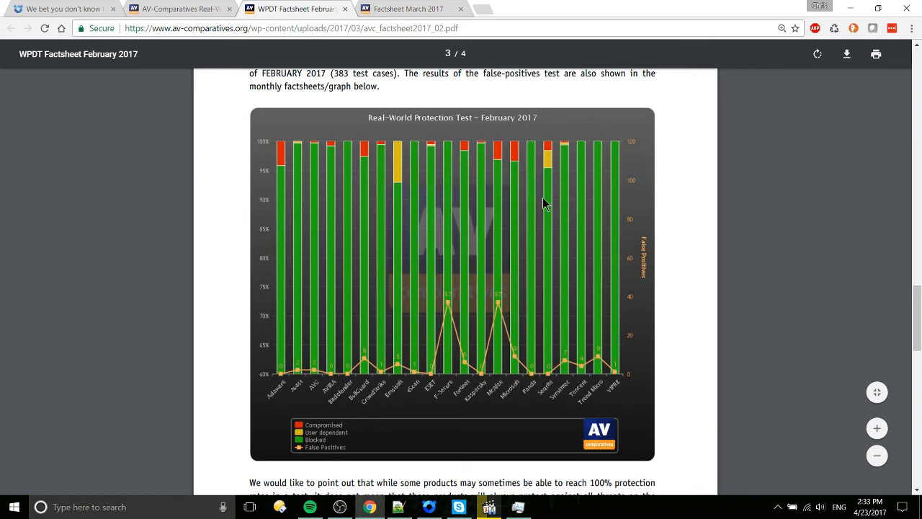
{"action": "mouse_move", "coordinate": [314, 458]}
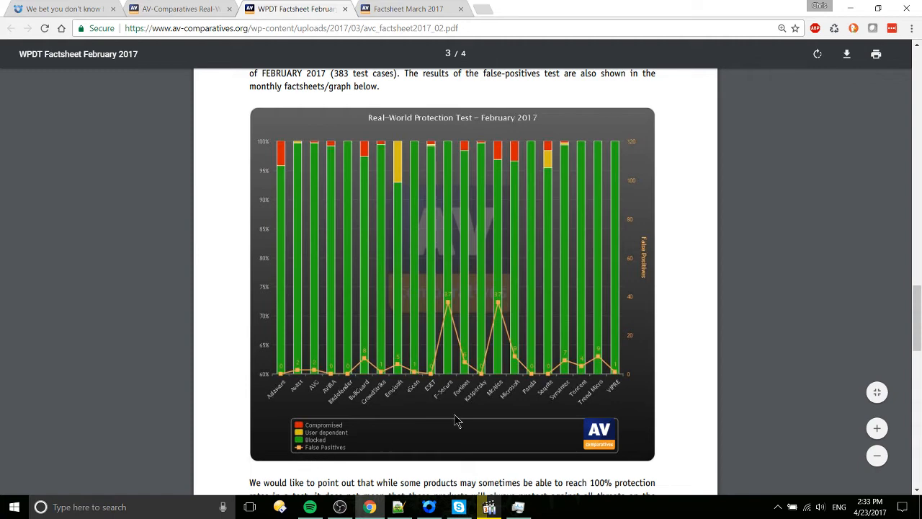
{"action": "mouse_move", "coordinate": [531, 388]}
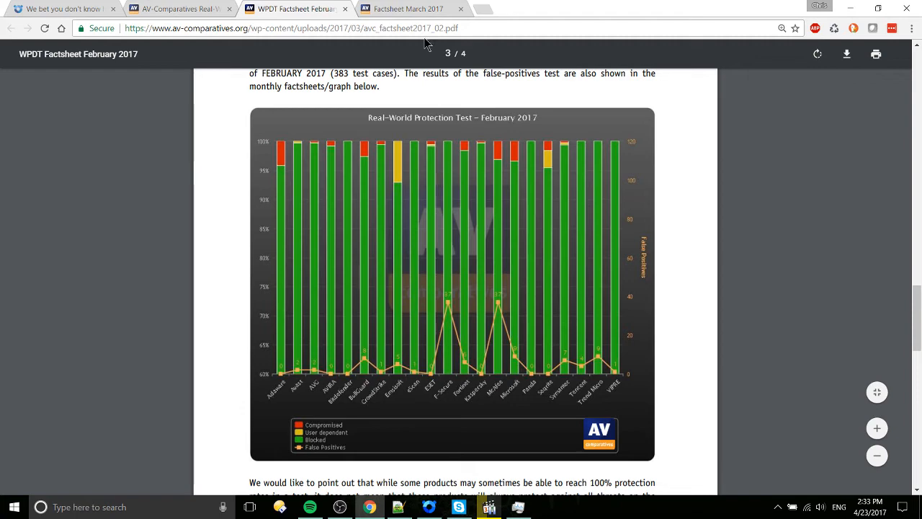
- Switch to the March 2017 factsheet showing its Real-World Protection Test chart
{"action": "left_click", "coordinate": [406, 8]}
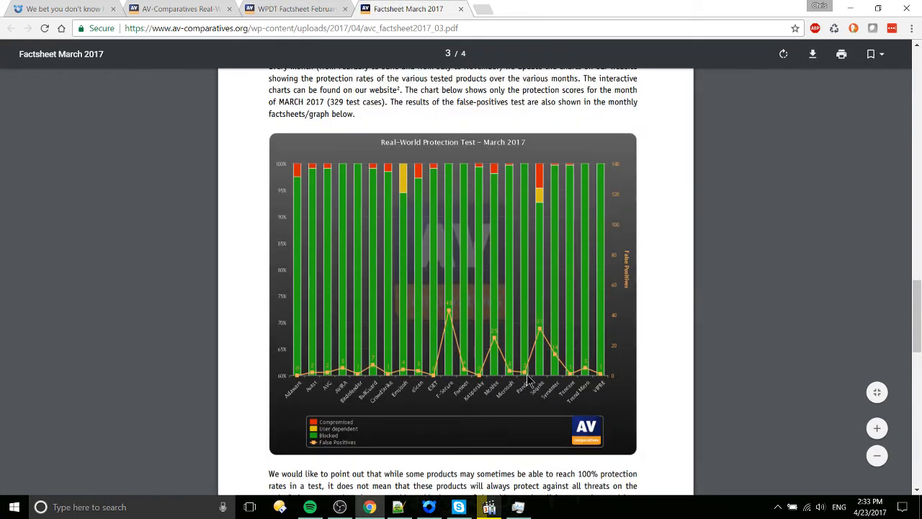
{"action": "mouse_move", "coordinate": [525, 273]}
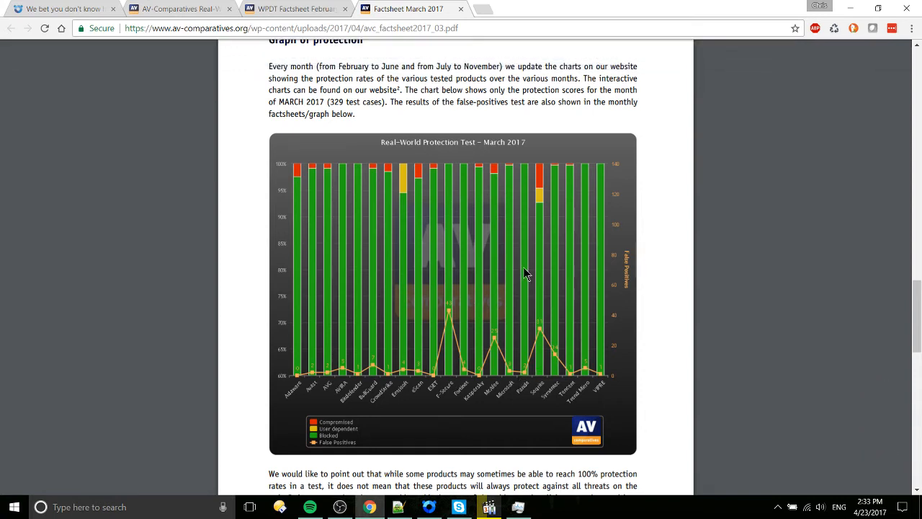
{"action": "mouse_move", "coordinate": [449, 92]}
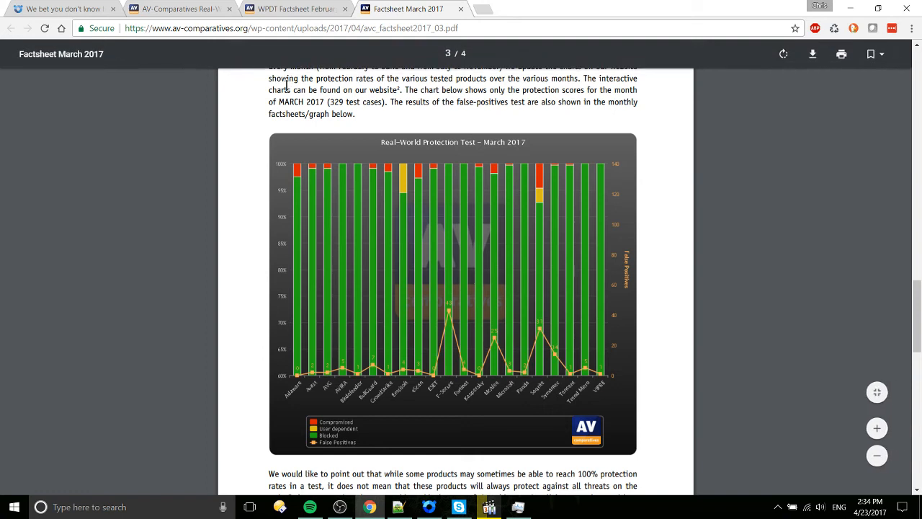
{"action": "mouse_move", "coordinate": [349, 378]}
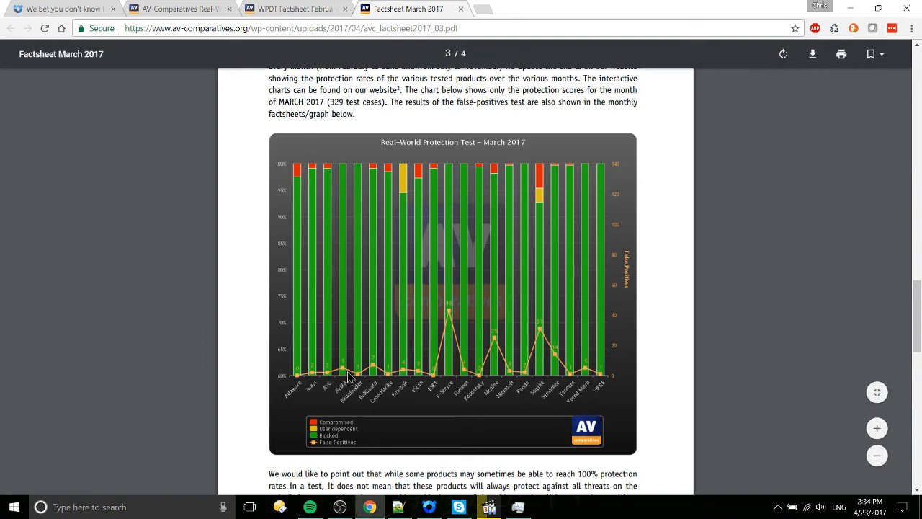
{"action": "mouse_move", "coordinate": [331, 7]}
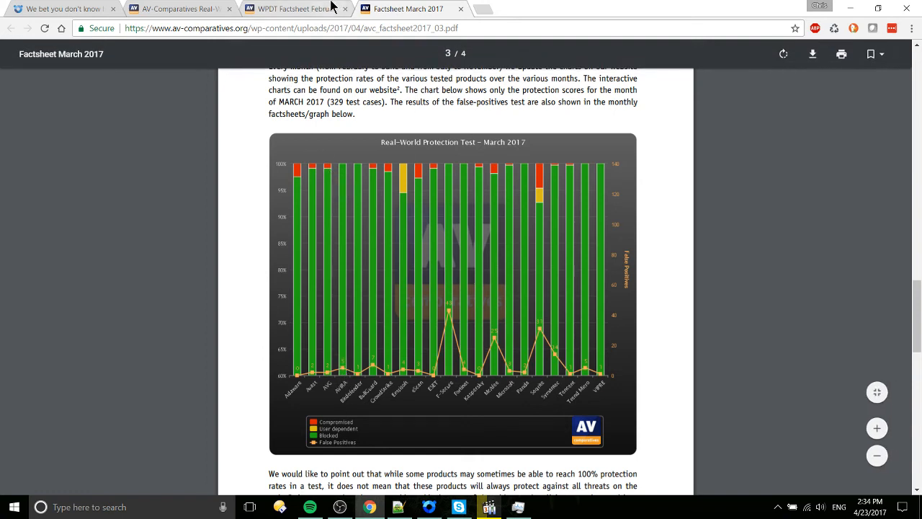
- Revisit the February 2017 chart, then bring the Panda antivirus dashboard to the front
{"action": "left_click", "coordinate": [296, 9]}
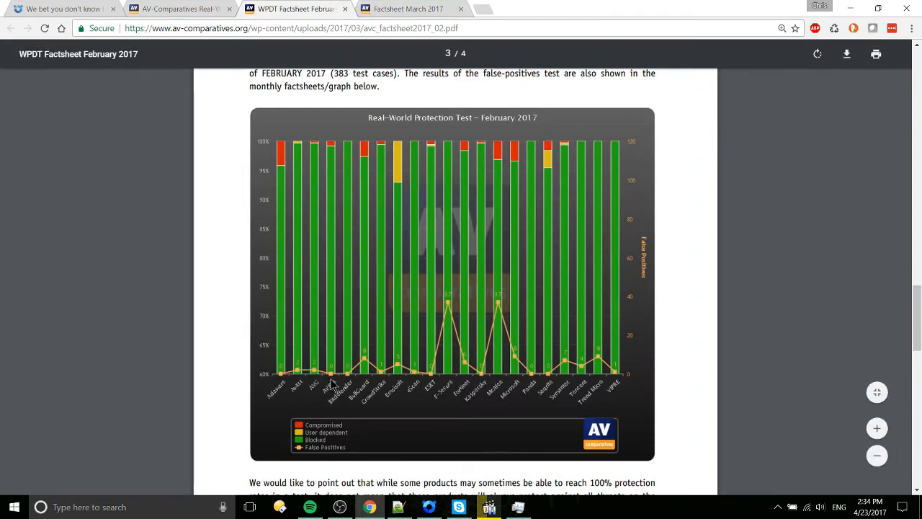
{"action": "mouse_move", "coordinate": [354, 101]}
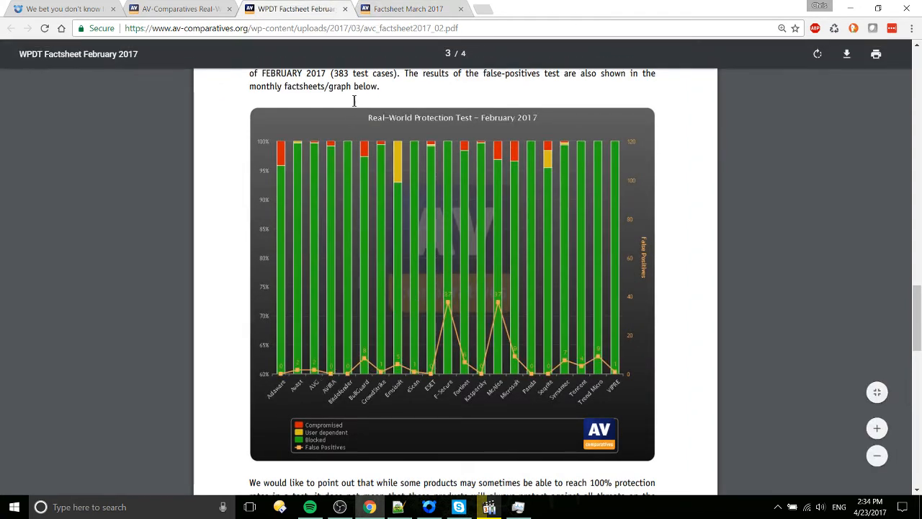
{"action": "mouse_move", "coordinate": [330, 156]}
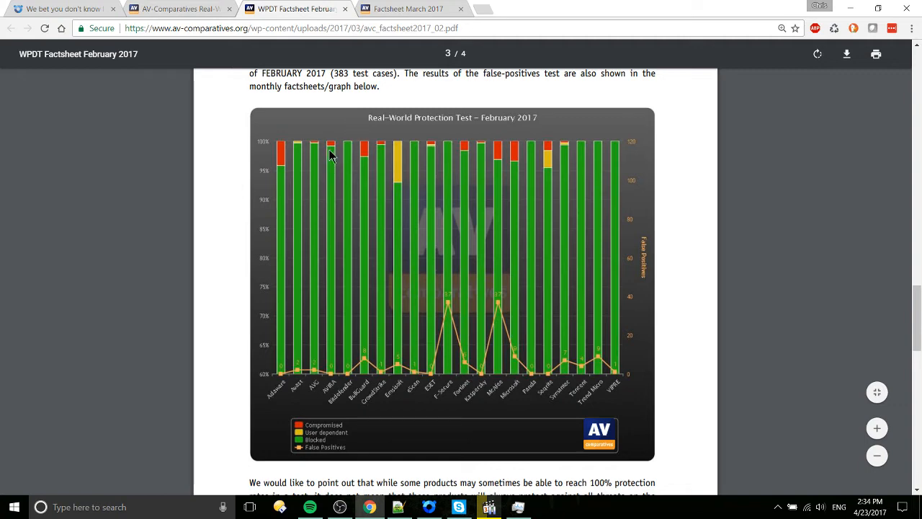
{"action": "mouse_move", "coordinate": [516, 147]}
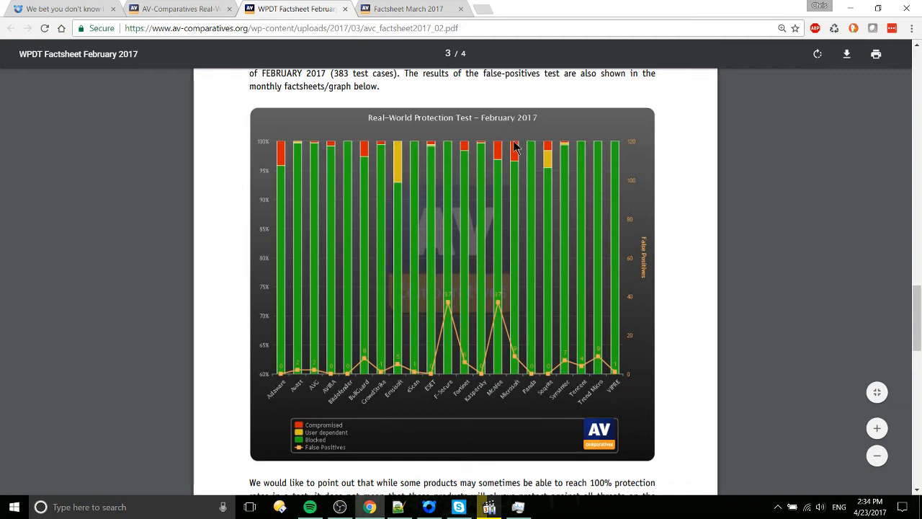
{"action": "mouse_move", "coordinate": [536, 159]}
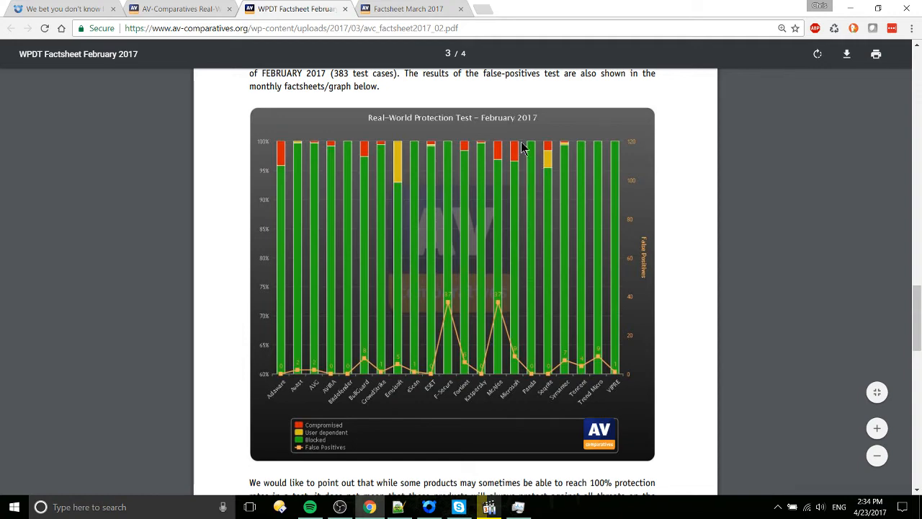
{"action": "mouse_move", "coordinate": [542, 148]}
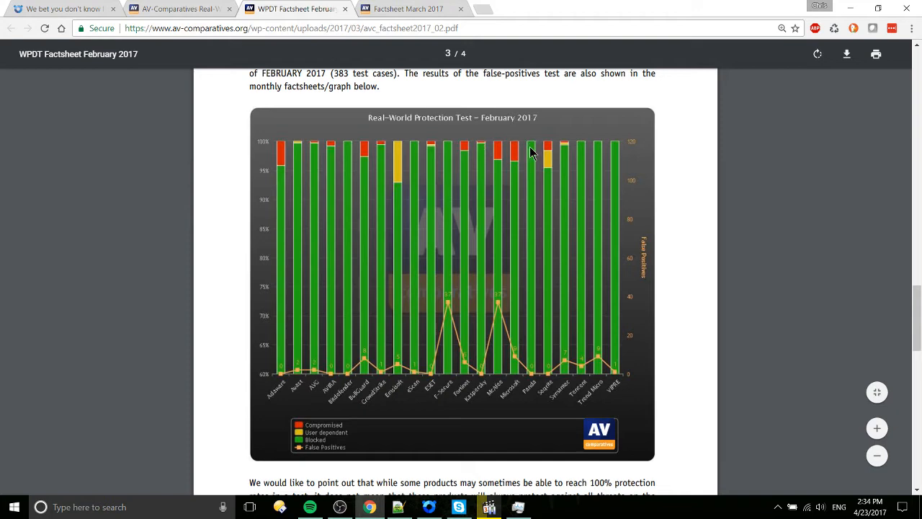
{"action": "left_click", "coordinate": [407, 8]}
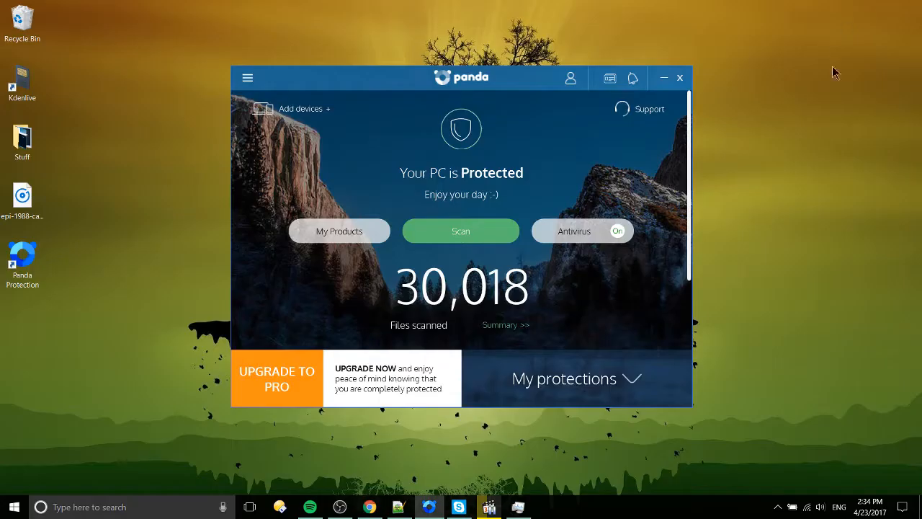
{"action": "mouse_move", "coordinate": [828, 114]}
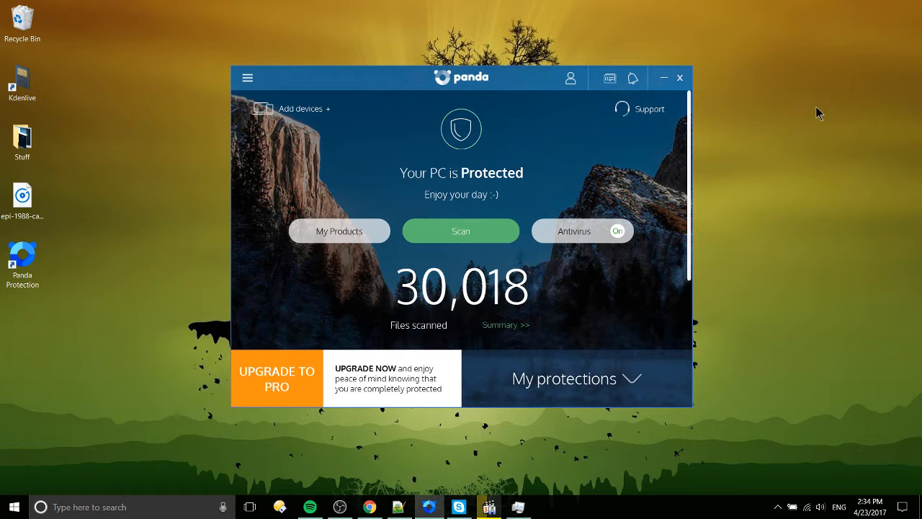
{"action": "mouse_move", "coordinate": [546, 185]}
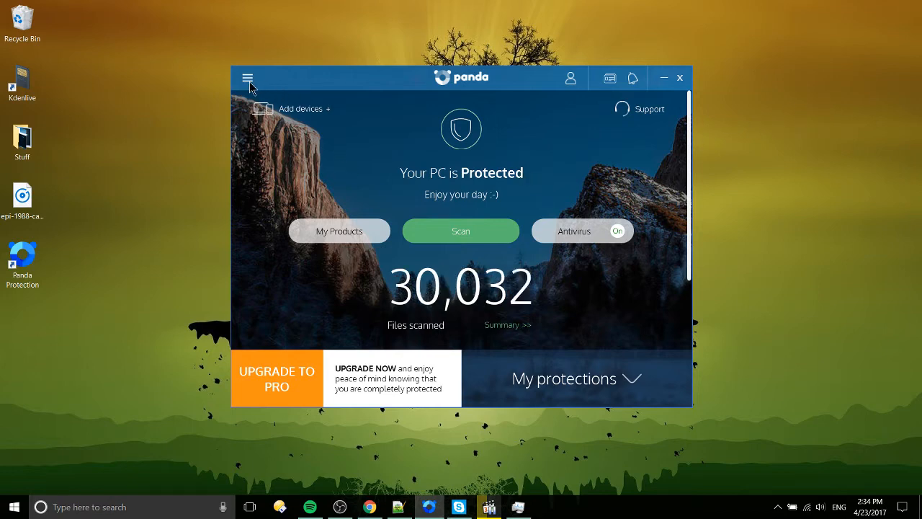
- Review the Antivirus settings, then the General section down to proxy, reports and Panda news options
{"action": "left_click", "coordinate": [248, 78]}
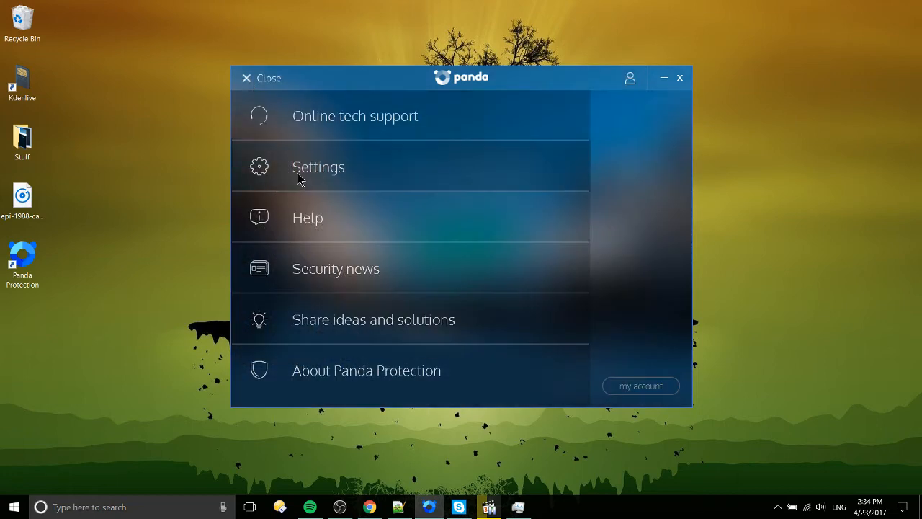
{"action": "left_click", "coordinate": [317, 167]}
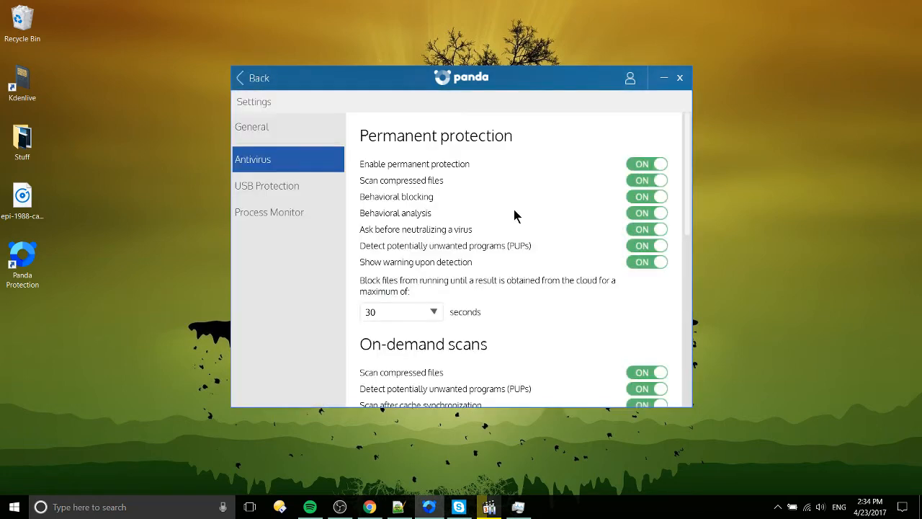
{"action": "scroll", "scroll_direction": "down", "scroll_amount": 3}
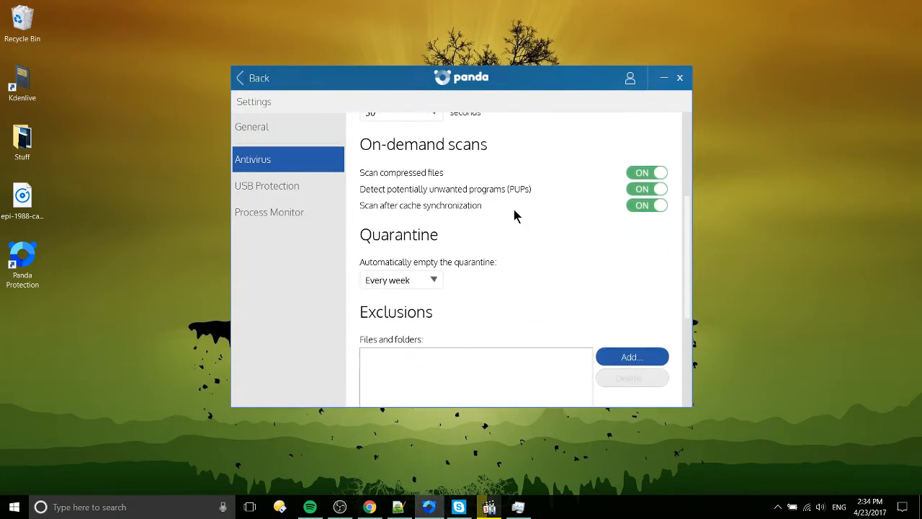
{"action": "left_click", "coordinate": [251, 127]}
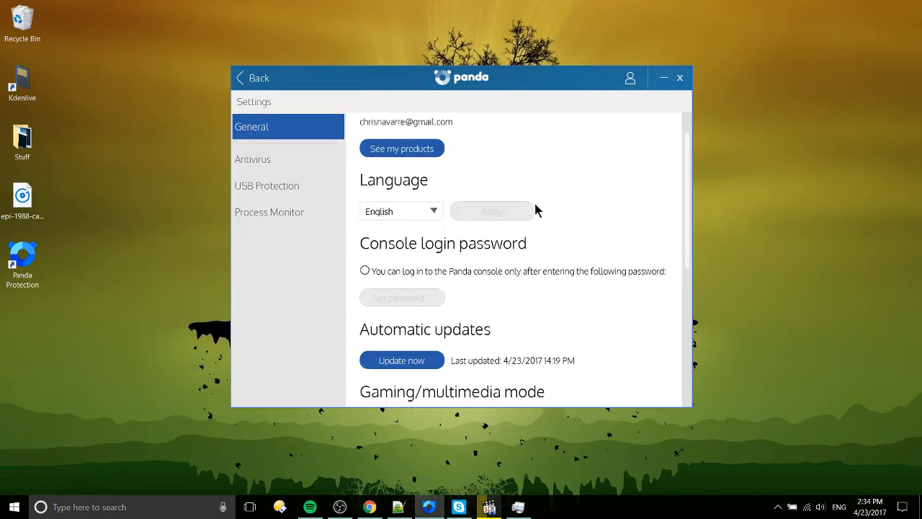
{"action": "scroll", "scroll_direction": "down", "scroll_amount": 3}
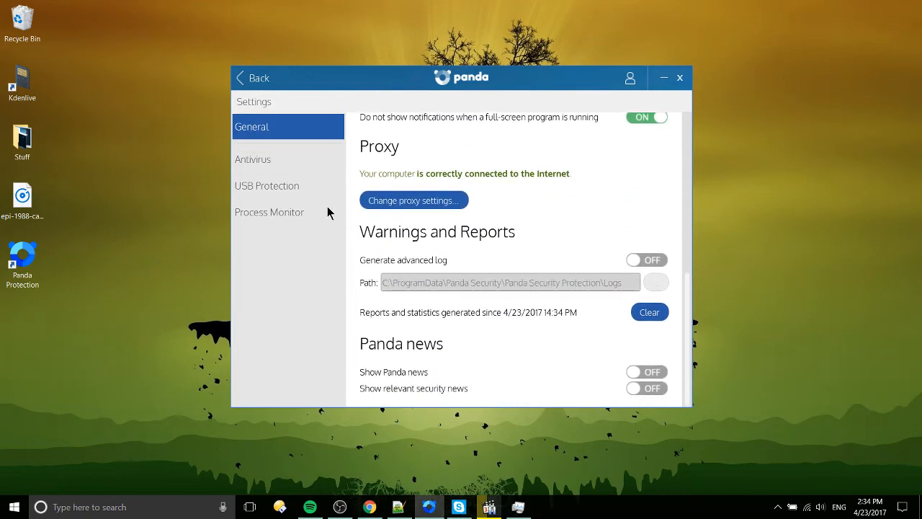
{"action": "mouse_move", "coordinate": [504, 350]}
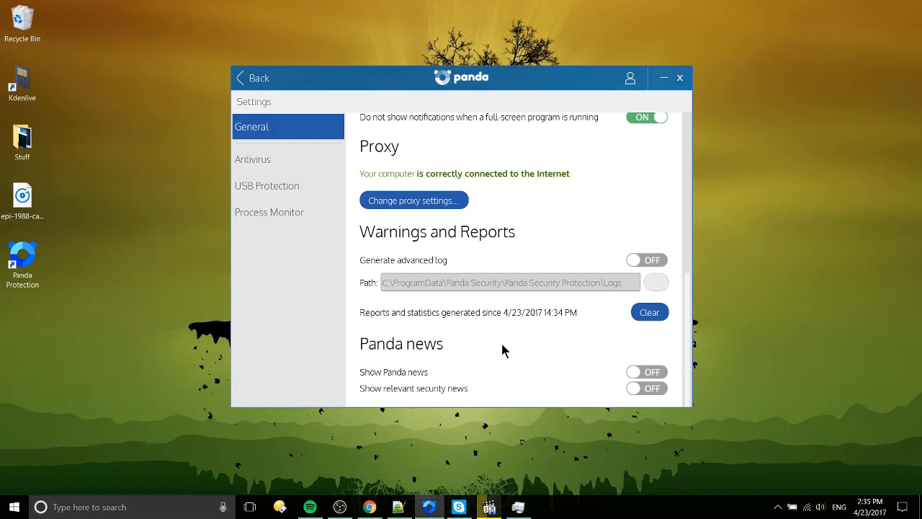
{"action": "mouse_move", "coordinate": [492, 357]}
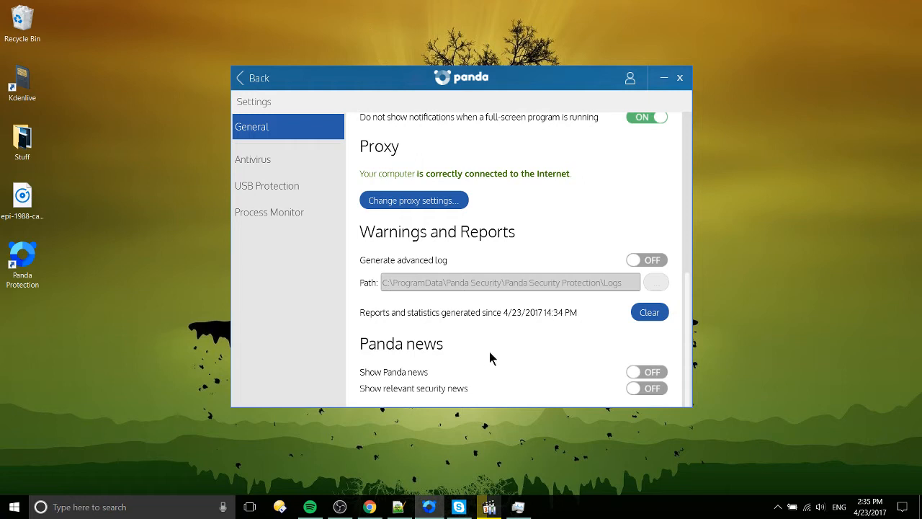
{"action": "mouse_move", "coordinate": [412, 397]}
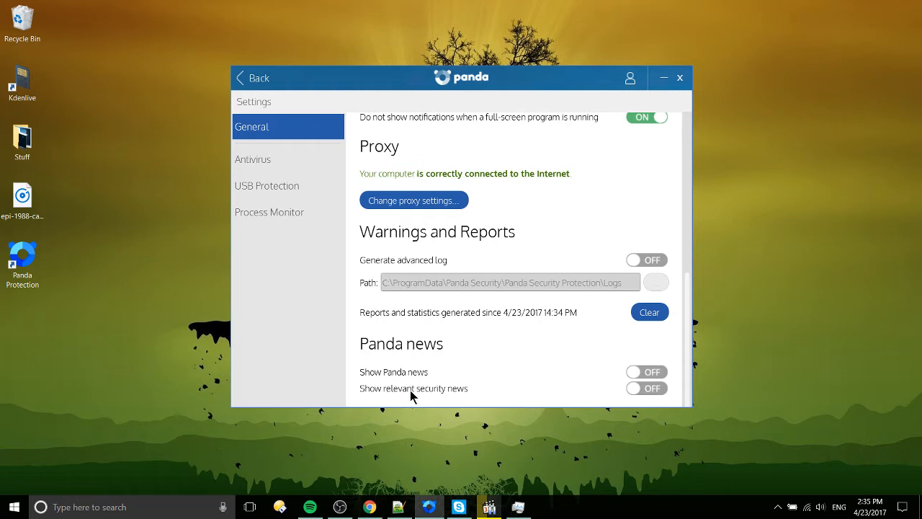
{"action": "mouse_move", "coordinate": [429, 400]}
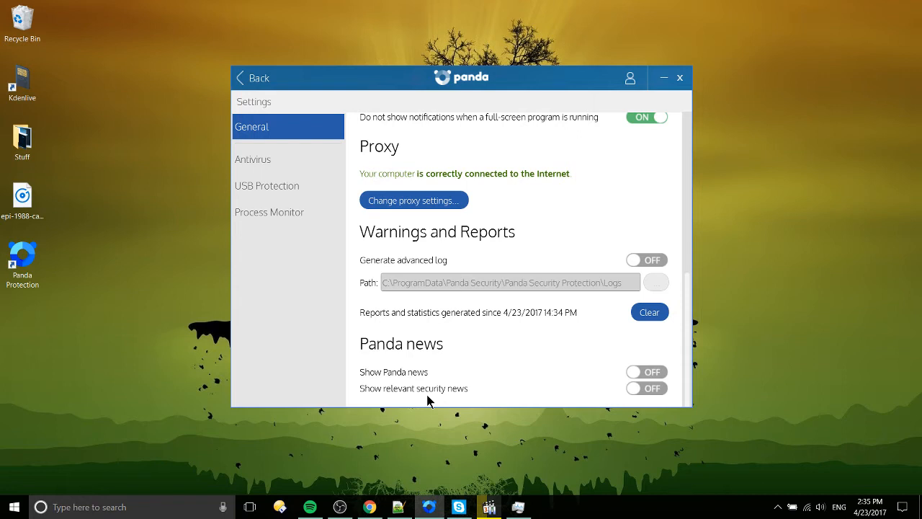
{"action": "mouse_move", "coordinate": [412, 383]}
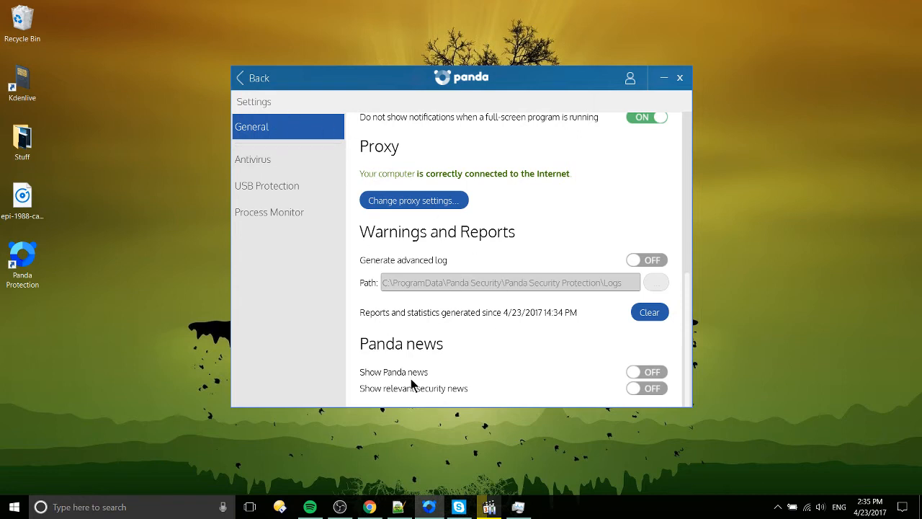
{"action": "mouse_move", "coordinate": [374, 353]}
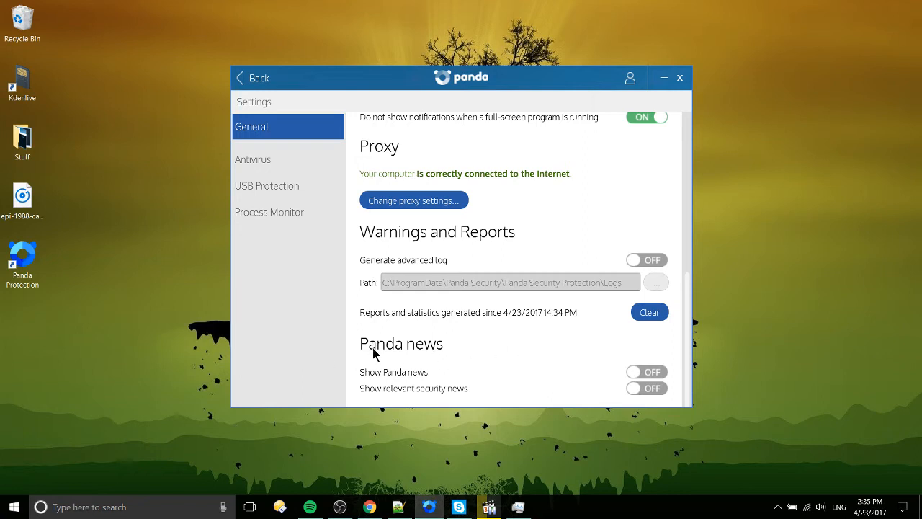
{"action": "mouse_move", "coordinate": [547, 380]}
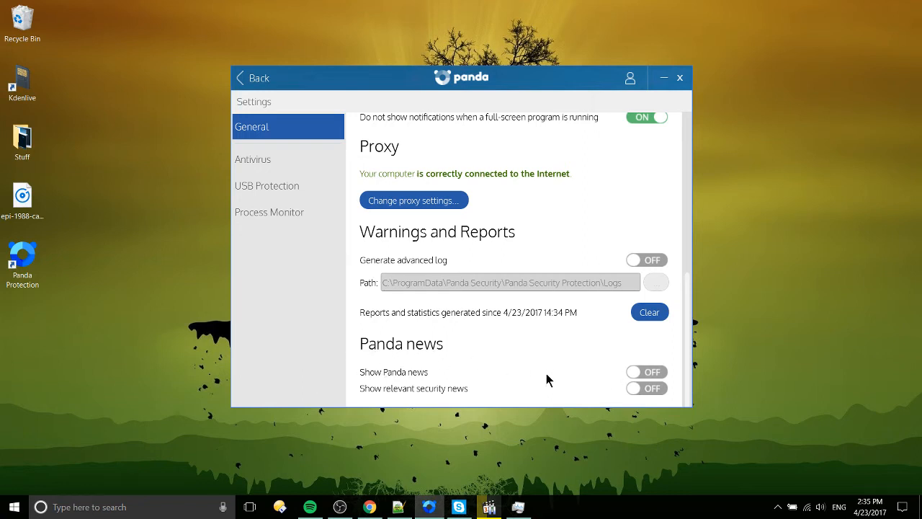
{"action": "mouse_move", "coordinate": [511, 402]}
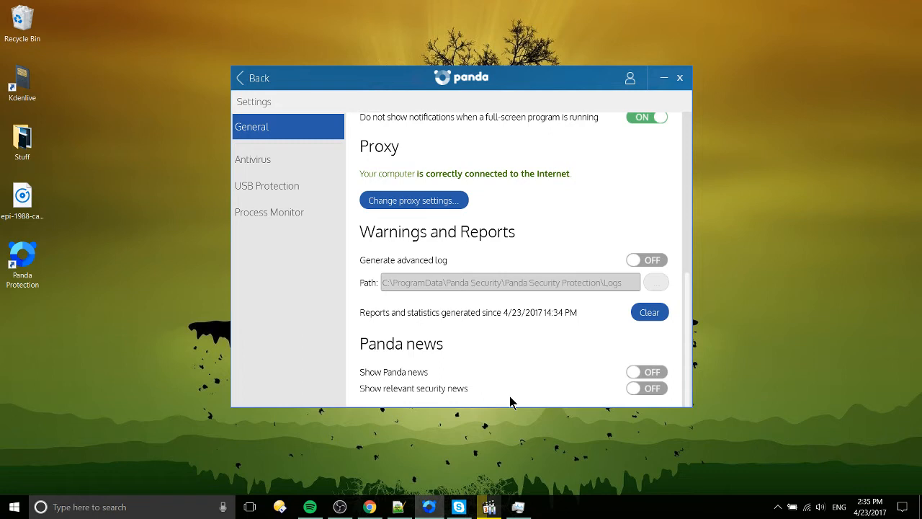
{"action": "mouse_move", "coordinate": [409, 132]}
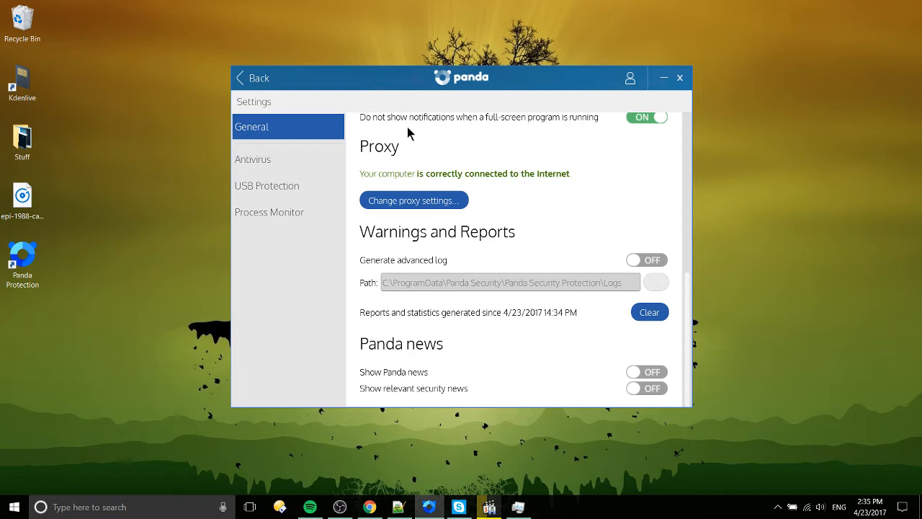
- Open Panda's Security news feed and browse its articles before returning to the March 2017 chart
{"action": "left_click", "coordinate": [251, 78]}
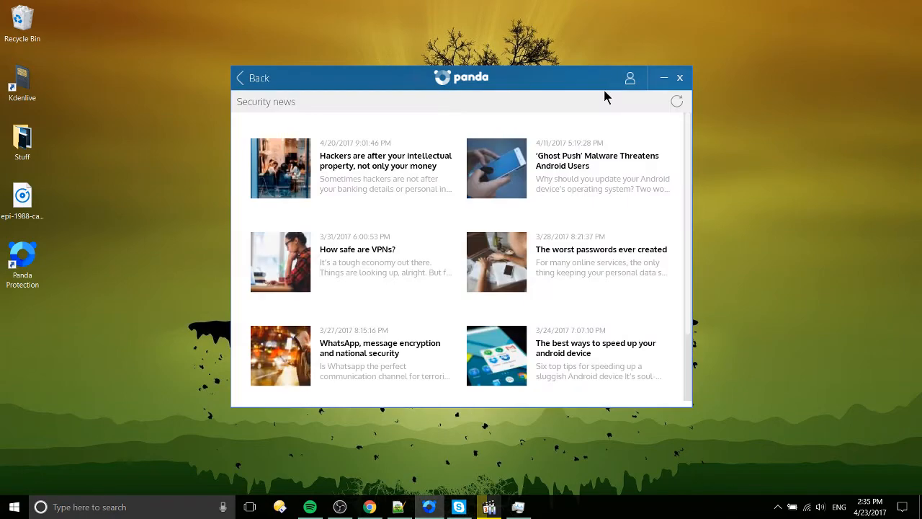
{"action": "left_click", "coordinate": [254, 78]}
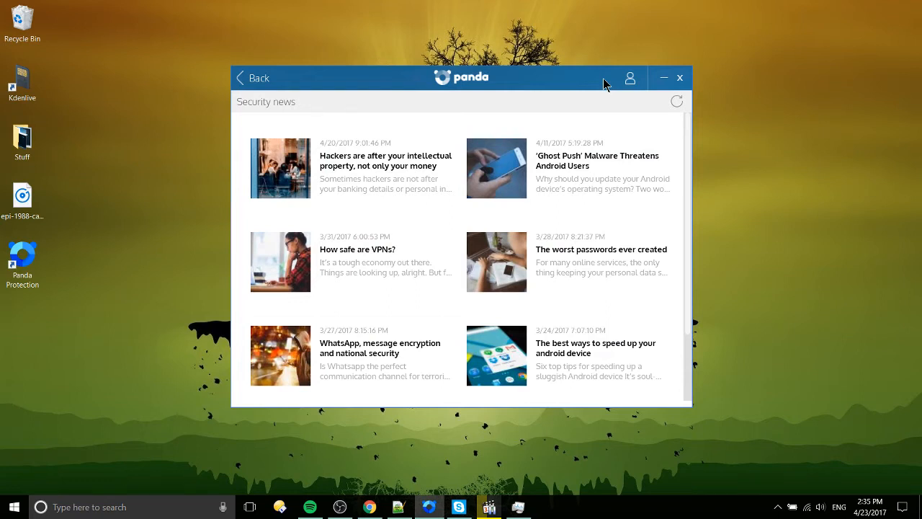
{"action": "scroll", "scroll_direction": "down", "scroll_amount": 3}
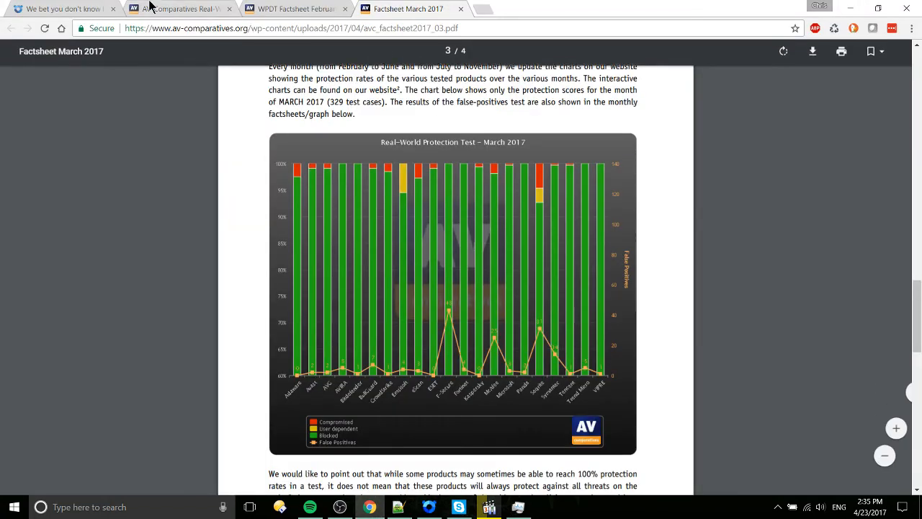
{"action": "left_click", "coordinate": [60, 9]}
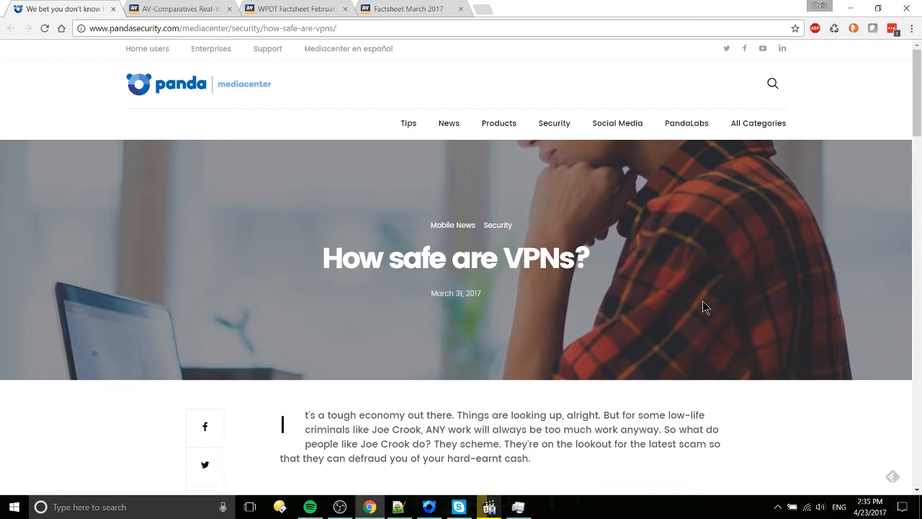
{"action": "scroll", "scroll_direction": "down", "scroll_amount": 3}
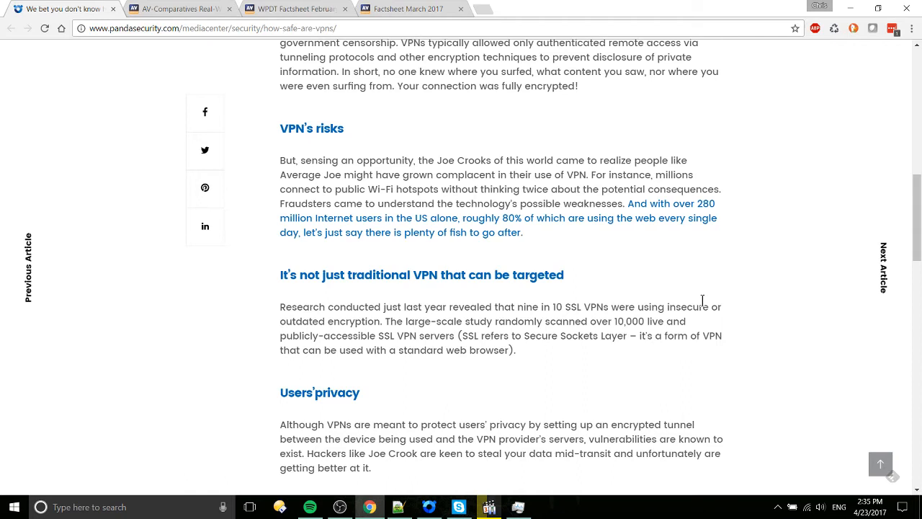
{"action": "mouse_move", "coordinate": [303, 155]}
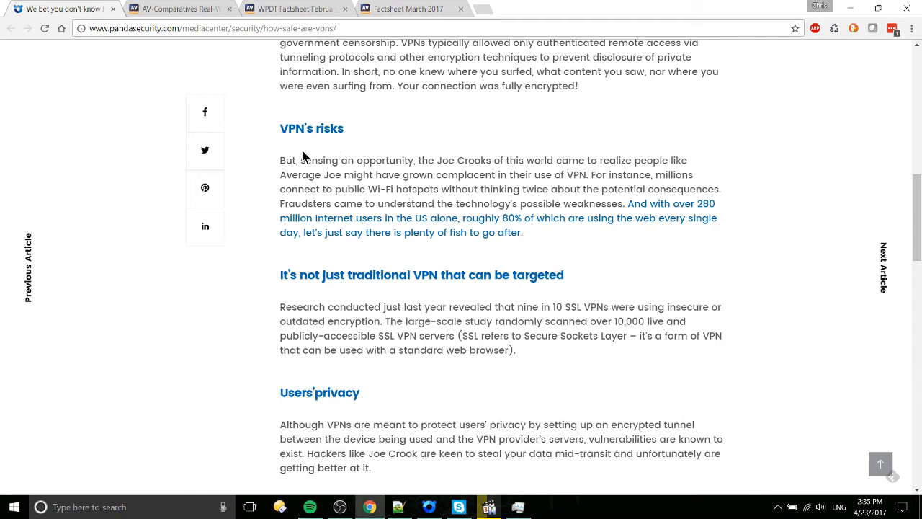
{"action": "left_click_drag", "start_coordinate": [280, 160], "coordinate": [523, 232]}
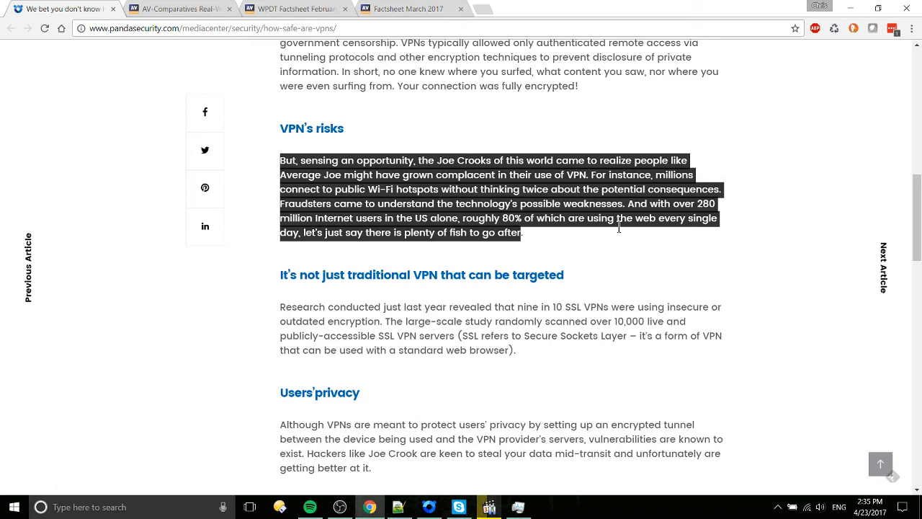
{"action": "mouse_move", "coordinate": [611, 255]}
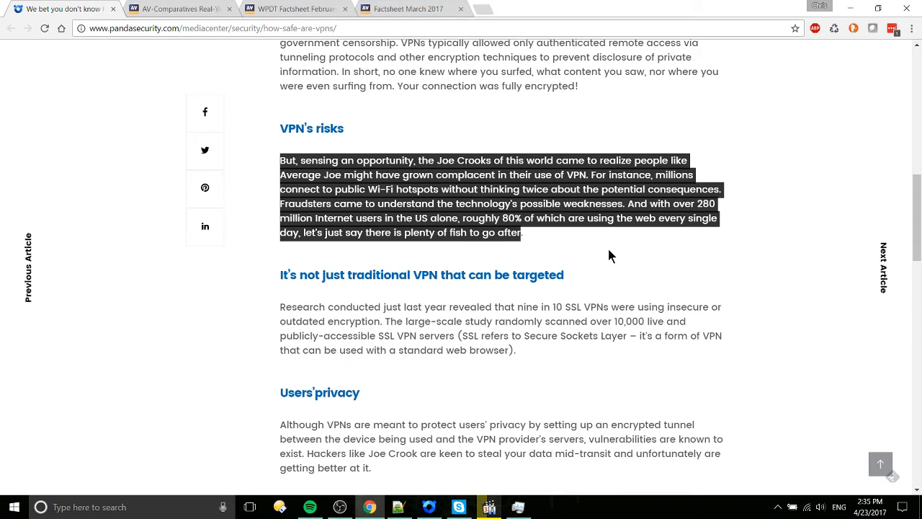
{"action": "mouse_move", "coordinate": [597, 262]}
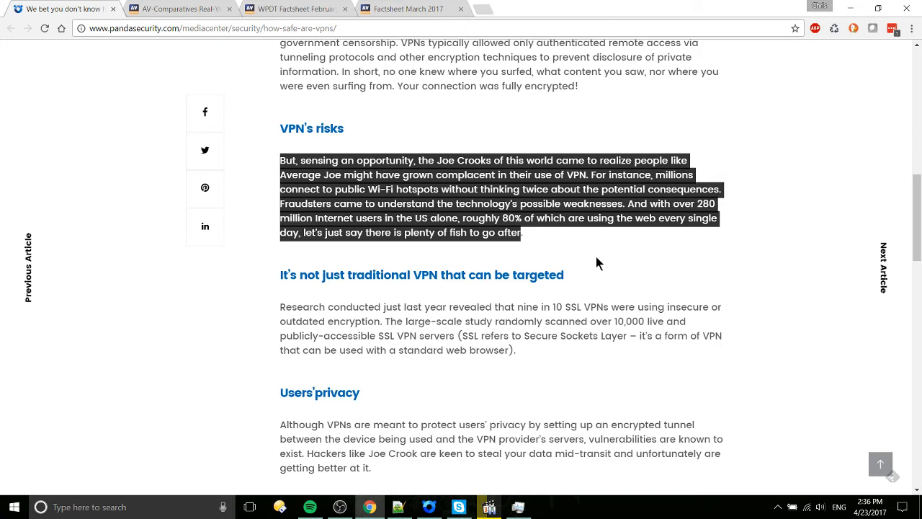
{"action": "left_click", "coordinate": [349, 134]}
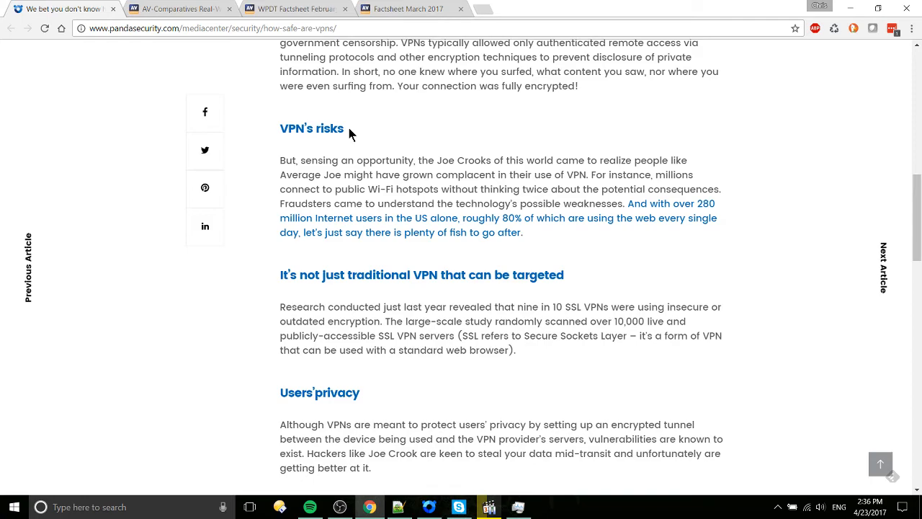
- Scroll the VPN safety article down to its closing section on protecting privacy online
{"action": "scroll", "scroll_direction": "down", "scroll_amount": 3}
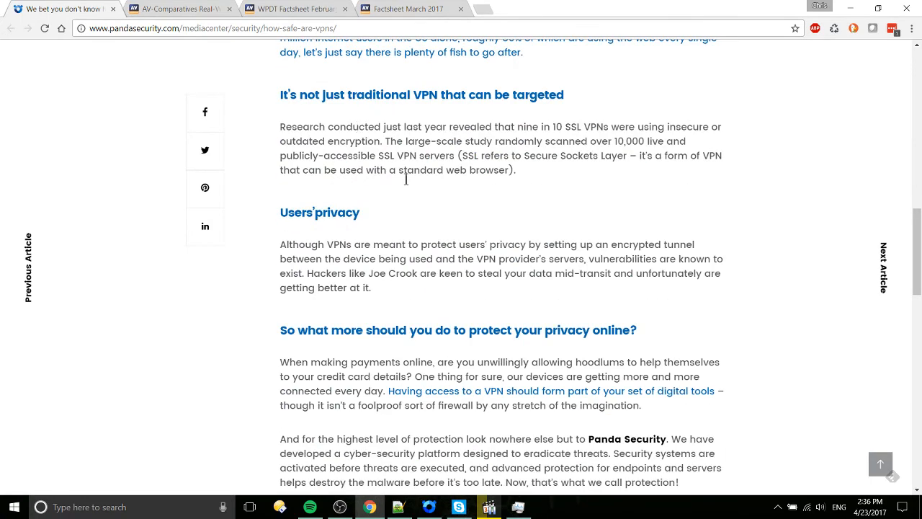
{"action": "scroll", "scroll_direction": "down", "scroll_amount": 3}
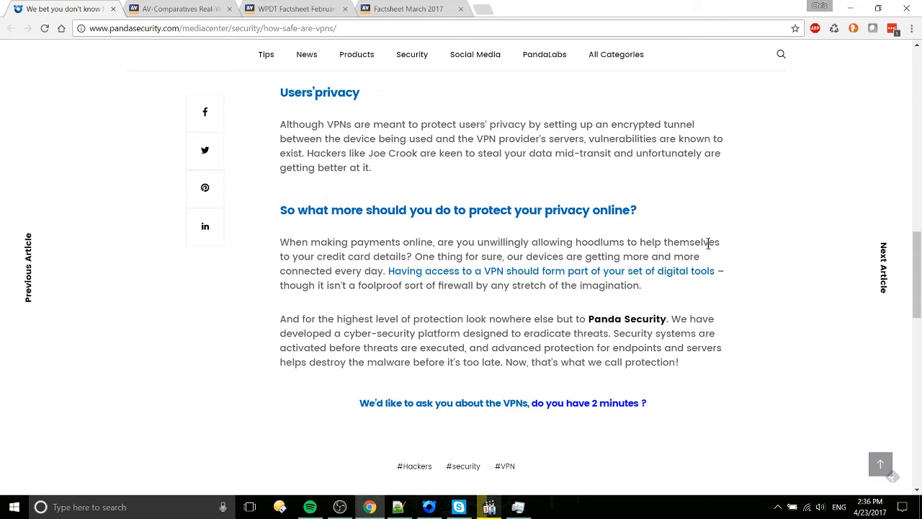
{"action": "mouse_move", "coordinate": [873, 26]}
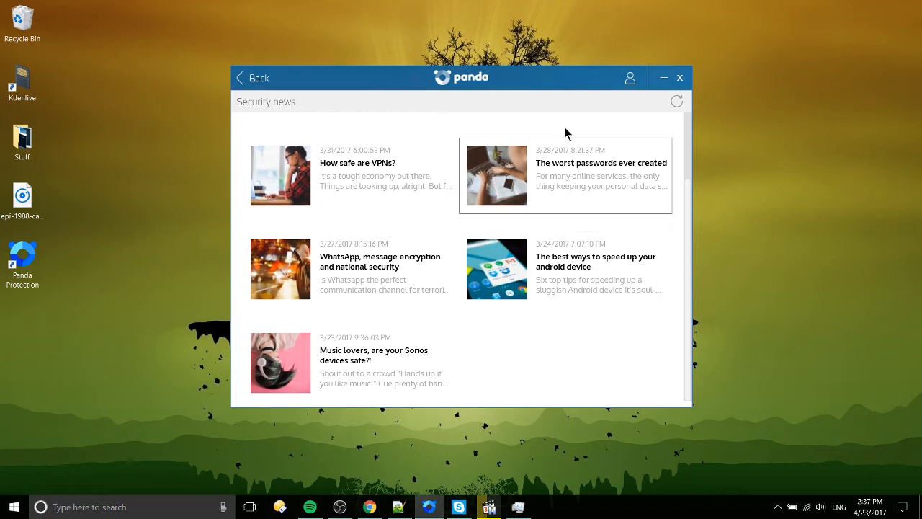
- Leave Security news for the dashboard showing USB Protection and Process Monitor on
{"action": "left_click", "coordinate": [252, 78]}
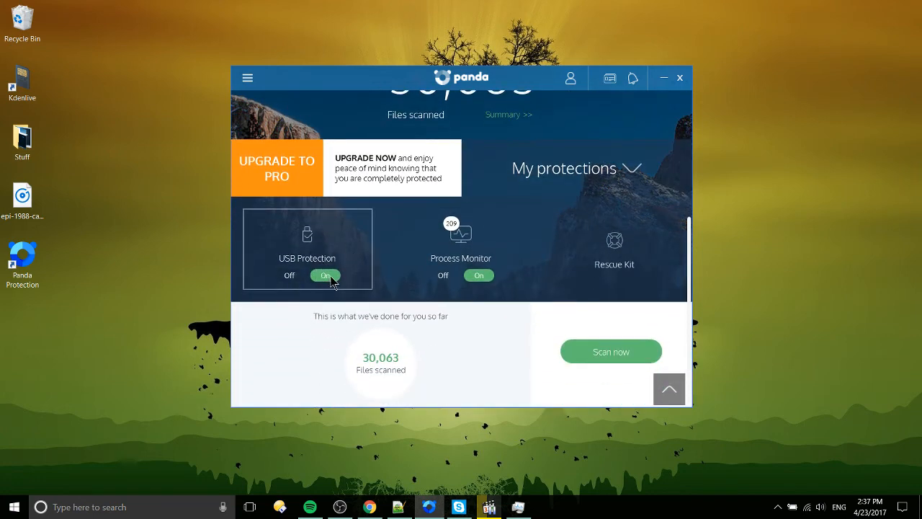
{"action": "mouse_move", "coordinate": [381, 296]}
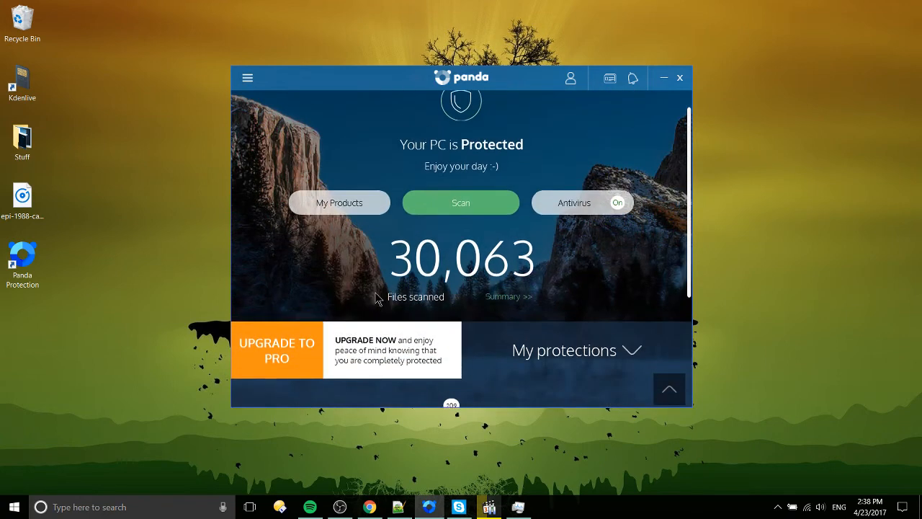
- In Antivirus settings, toggle 'Ask before neutralizing a virus' off and back on, leaving it enabled
{"action": "left_click", "coordinate": [248, 78]}
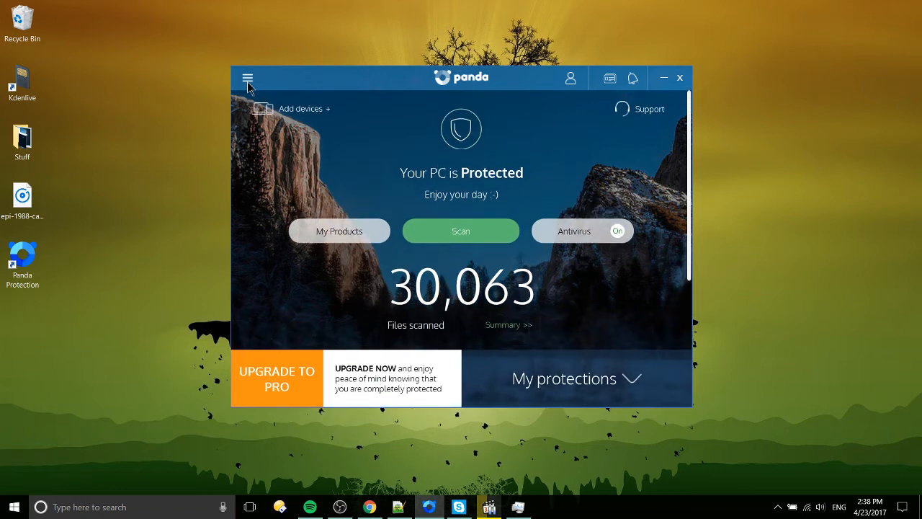
{"action": "left_click", "coordinate": [248, 77]}
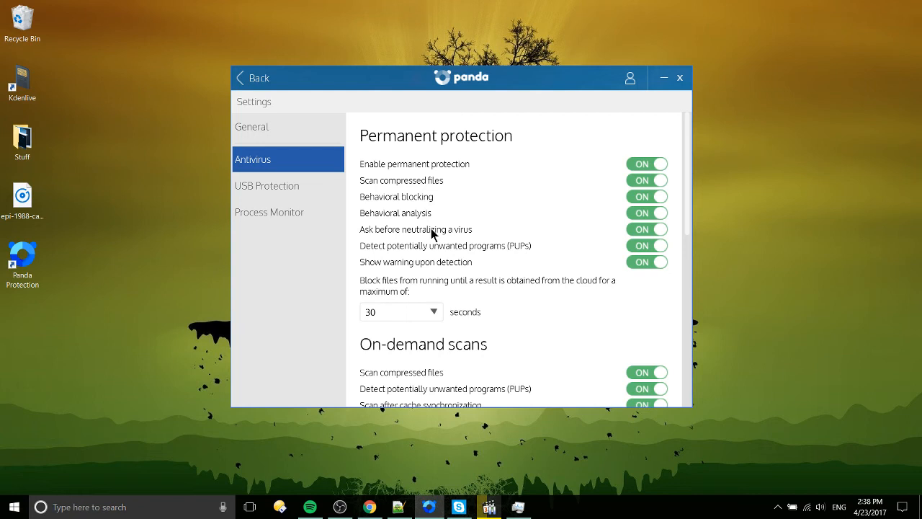
{"action": "left_click", "coordinate": [645, 229]}
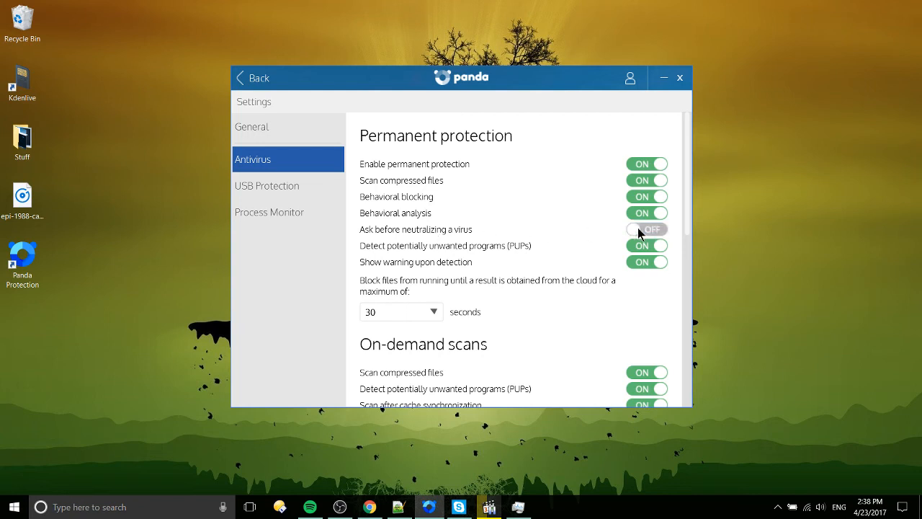
{"action": "left_click", "coordinate": [647, 229]}
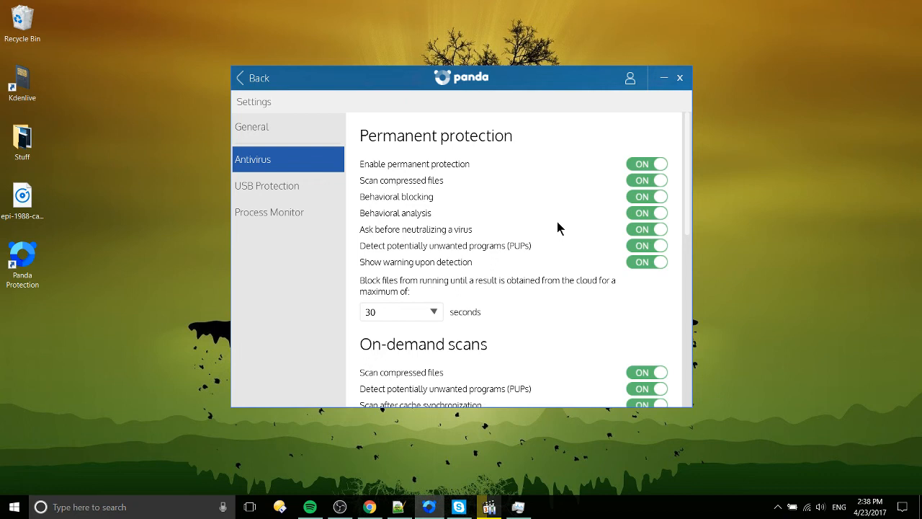
{"action": "mouse_move", "coordinate": [516, 231]}
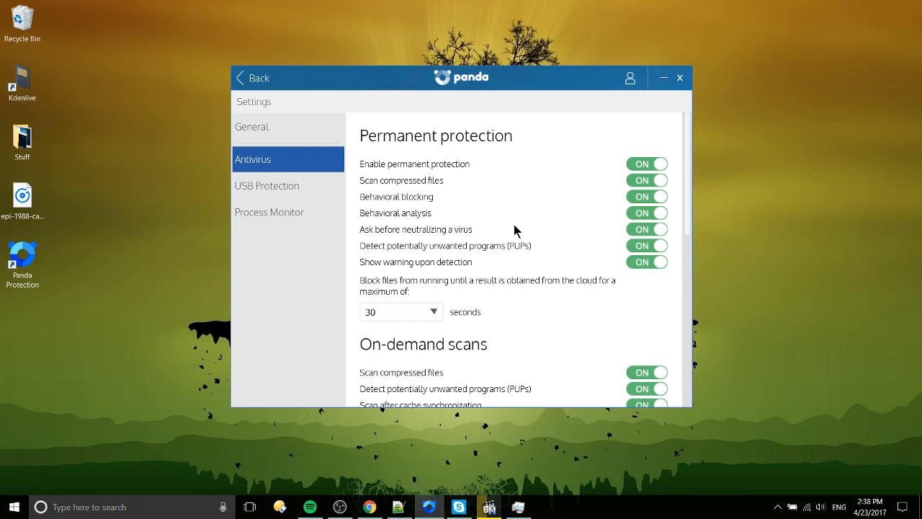
- Review the Antivirus quarantine and exclusions options, then show USB Protection with all three toggles on
{"action": "scroll", "scroll_direction": "down", "scroll_amount": 3}
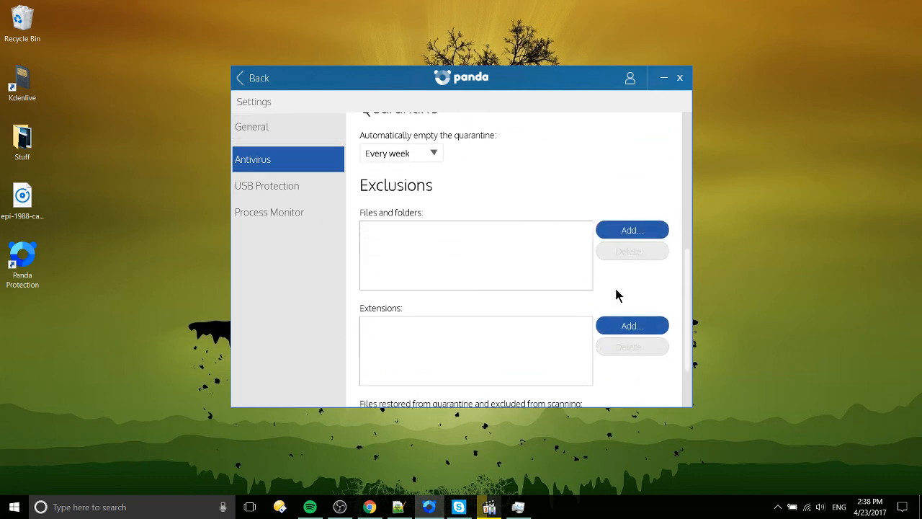
{"action": "scroll", "scroll_direction": "down", "scroll_amount": 3}
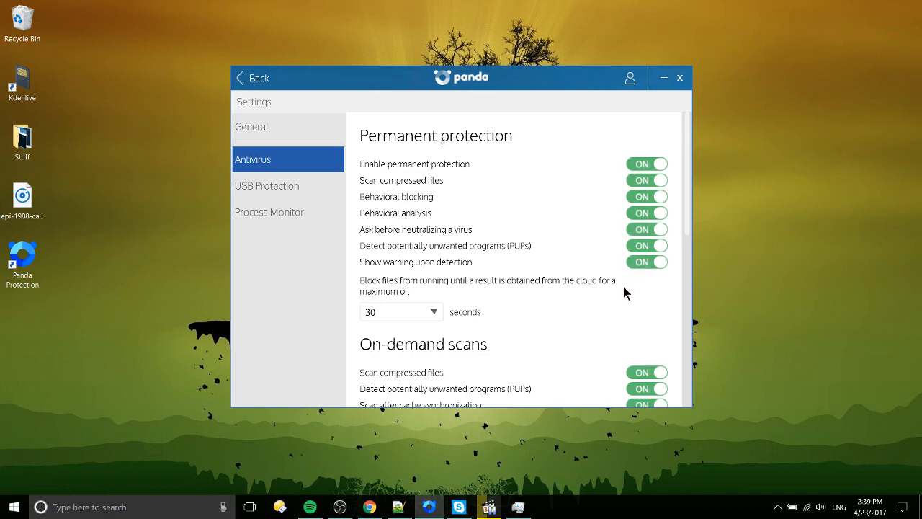
{"action": "mouse_move", "coordinate": [627, 277]}
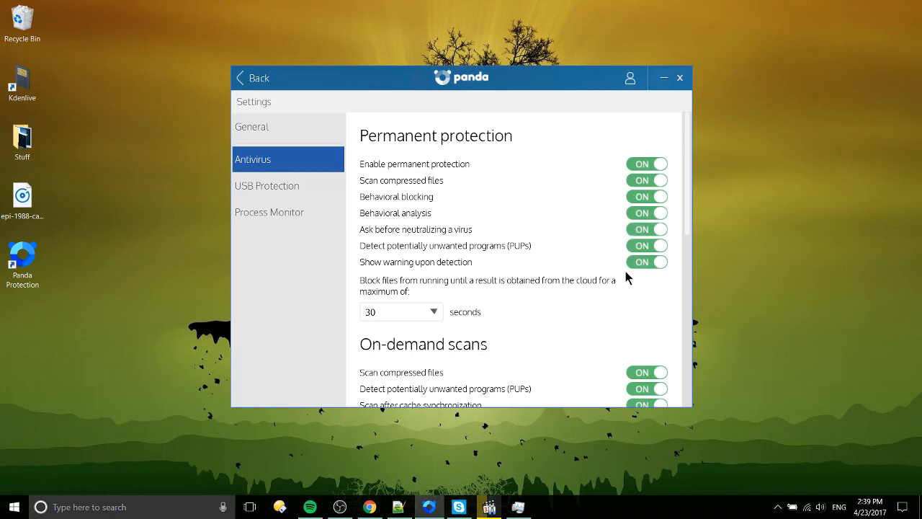
{"action": "scroll", "scroll_direction": "down", "scroll_amount": 3}
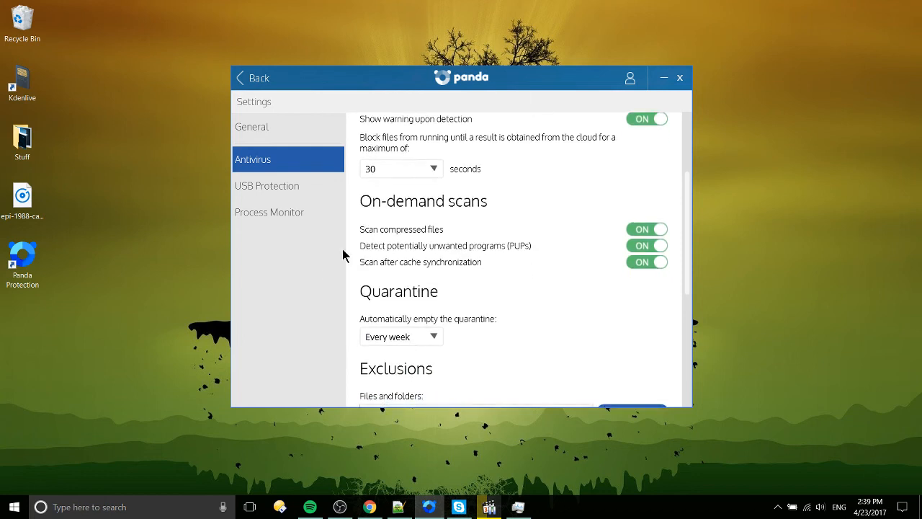
{"action": "left_click", "coordinate": [266, 185]}
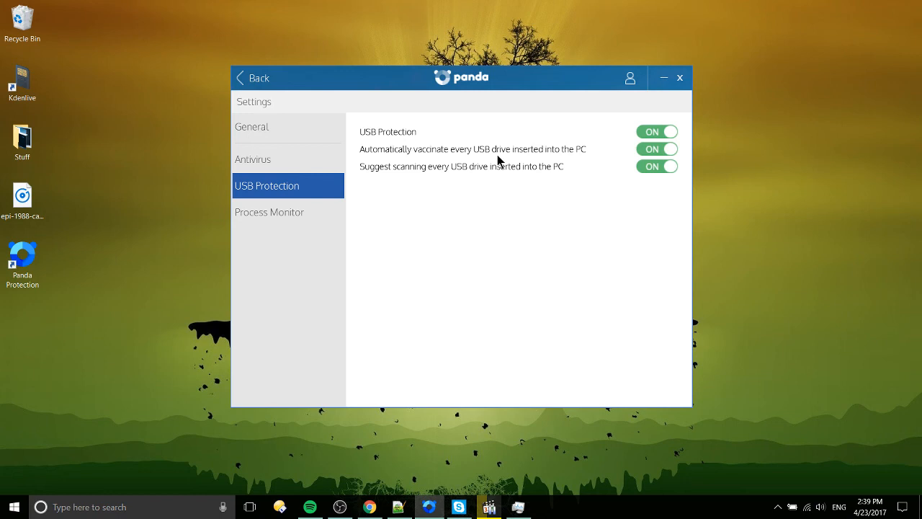
- Show Process Monitor with both options on, then return to the General settings
{"action": "left_click", "coordinate": [269, 212]}
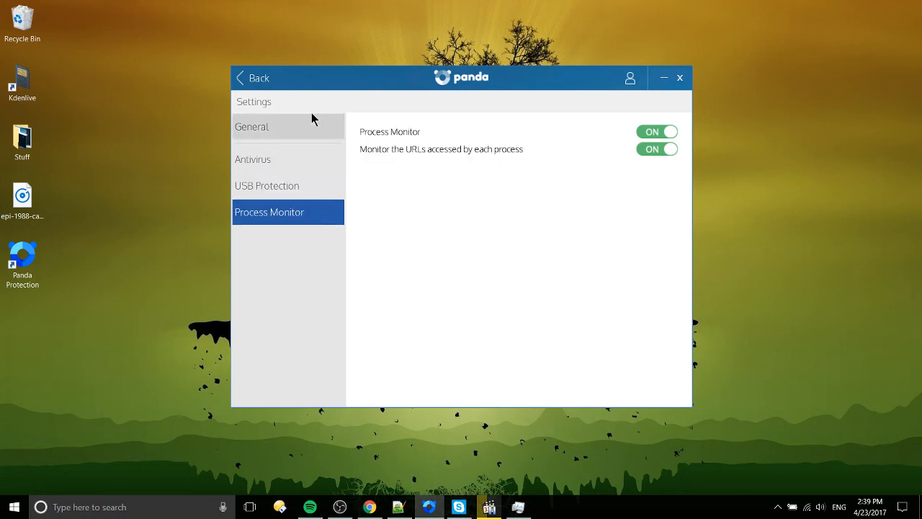
{"action": "left_click", "coordinate": [251, 78]}
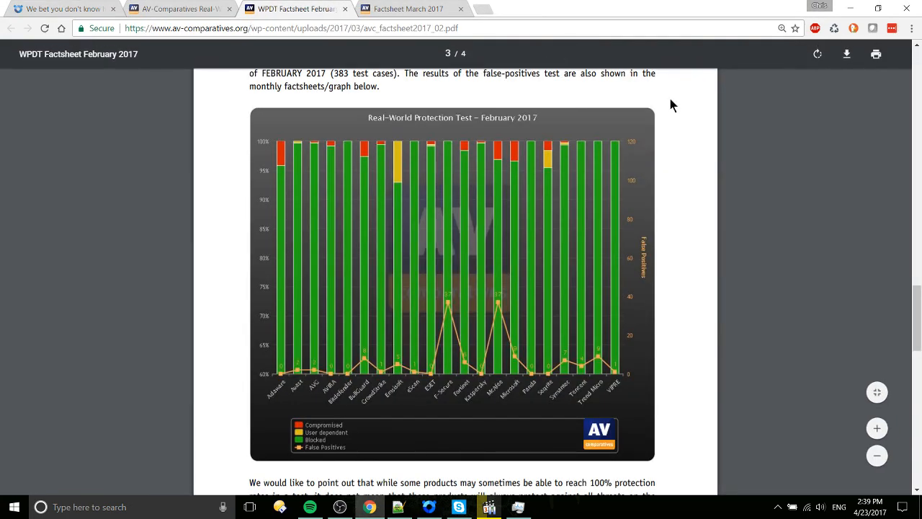
{"action": "mouse_move", "coordinate": [663, 185]}
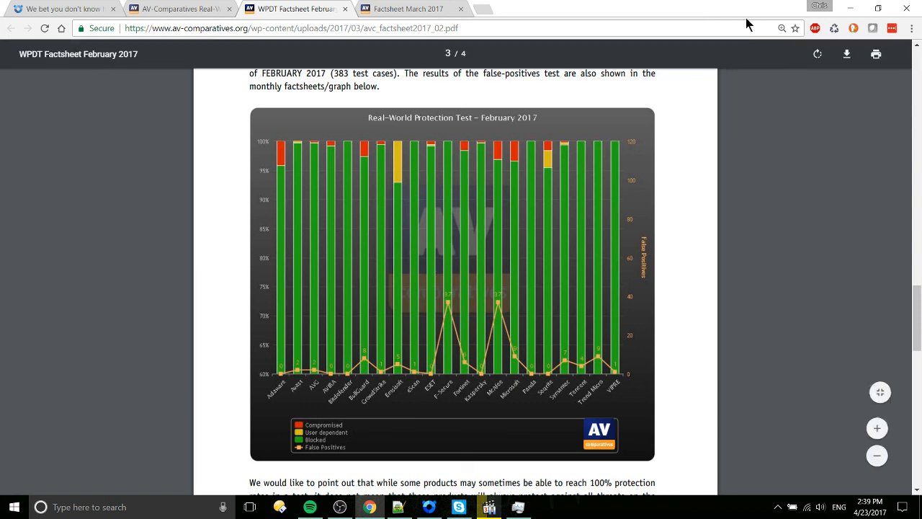
{"action": "mouse_move", "coordinate": [705, 193]}
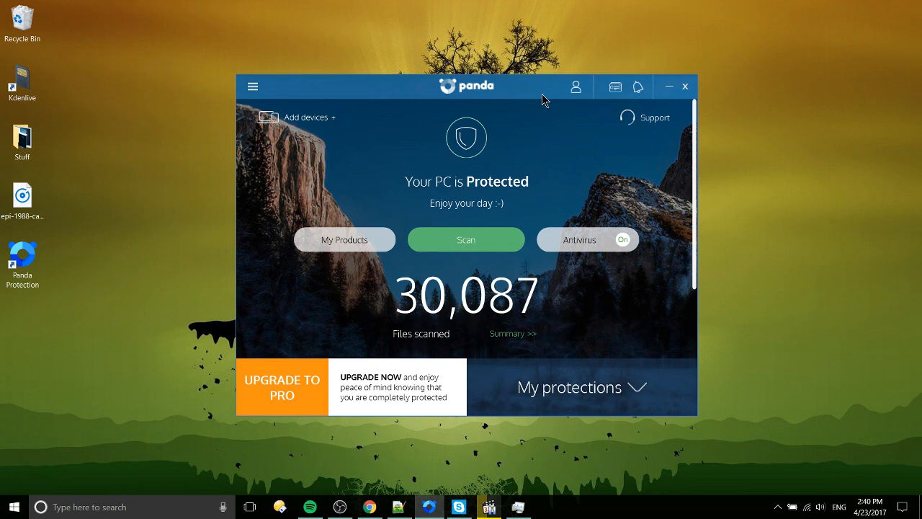
{"action": "mouse_move", "coordinate": [735, 187]}
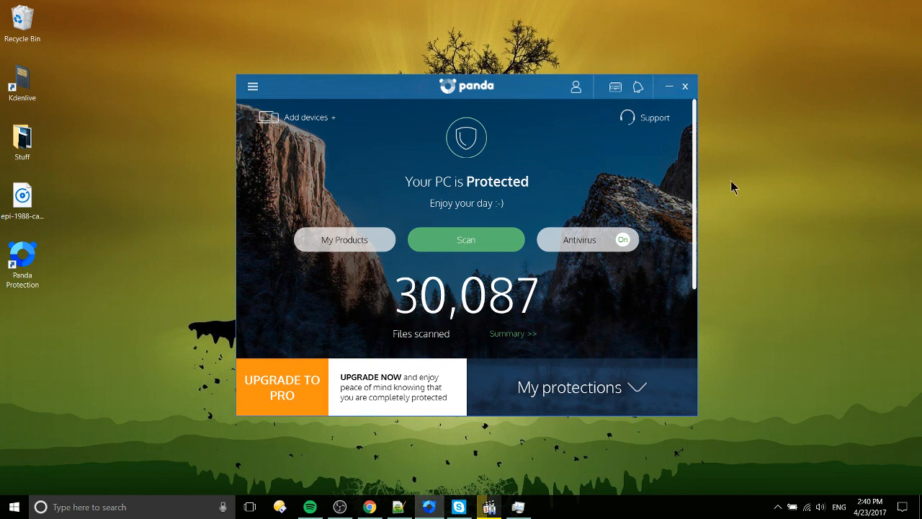